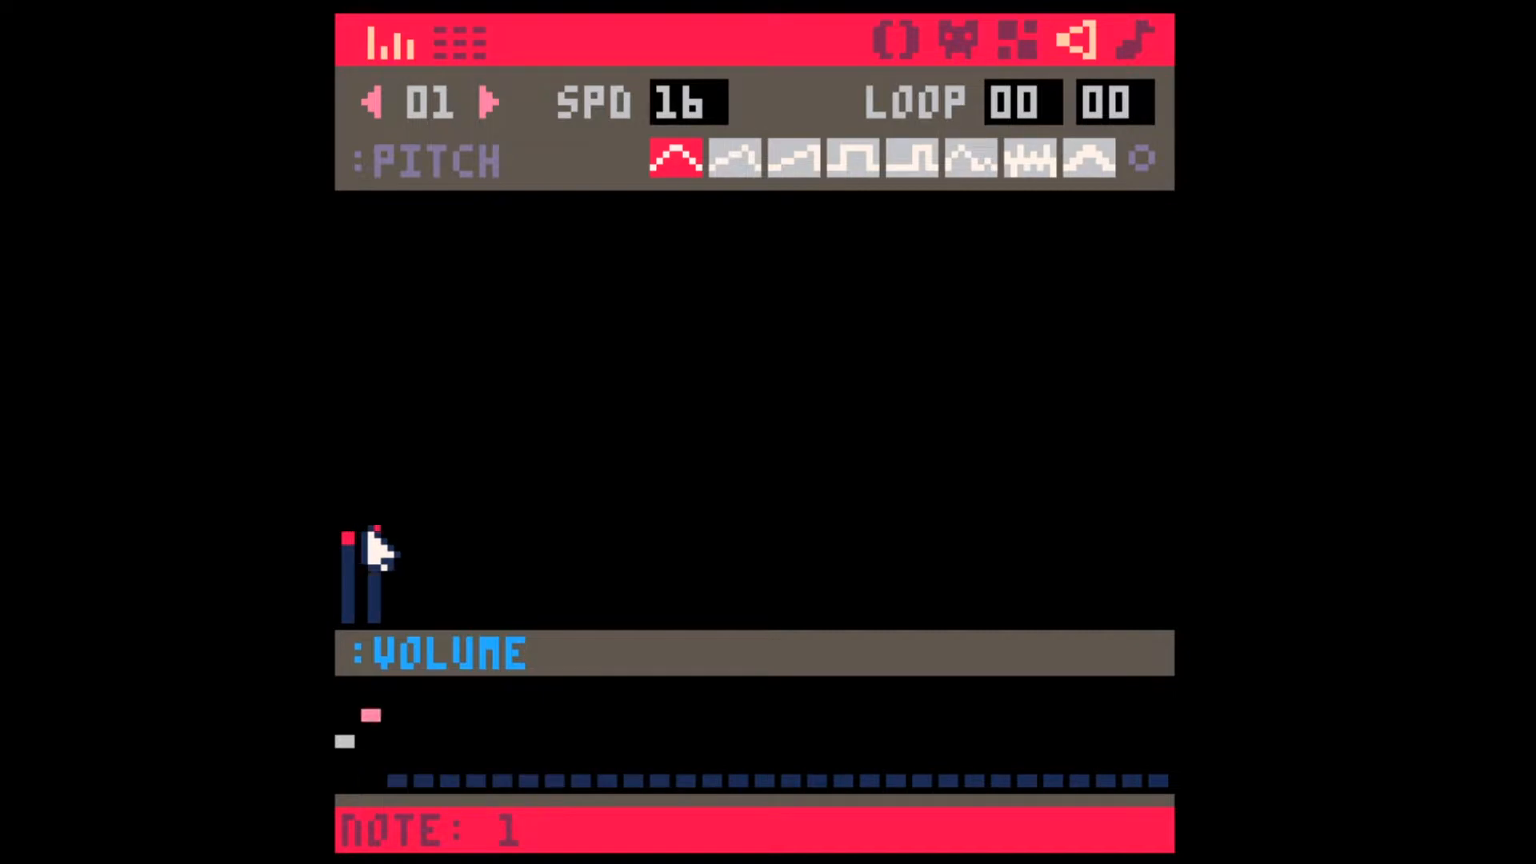
- Draw twelve rising note bars in SFX 01's pitch graph, each slightly higher than the last
left_click(378, 544)
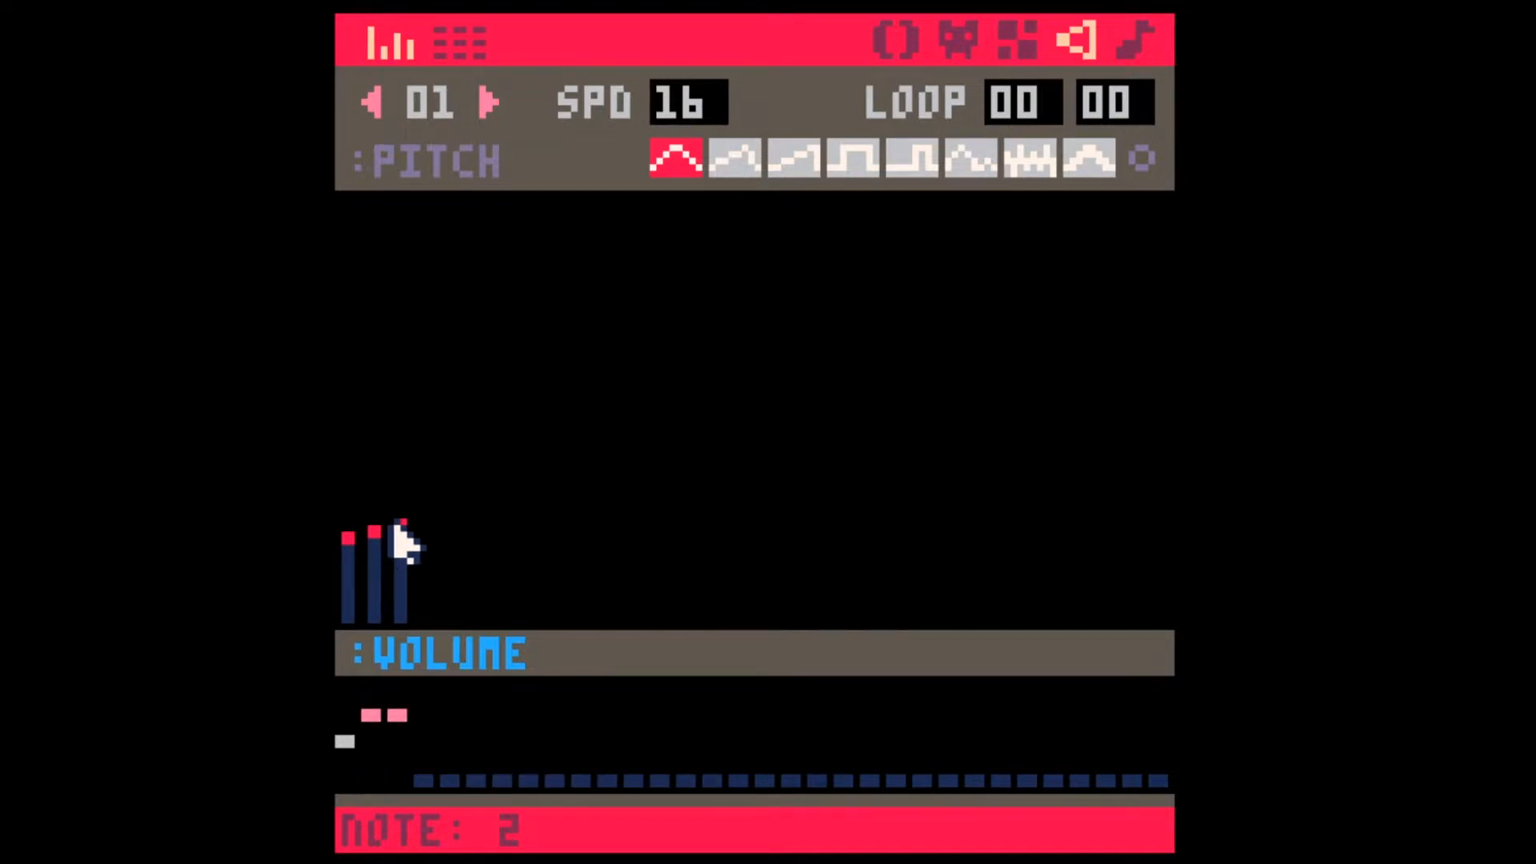
left_click_drag(401, 529, 450, 529)
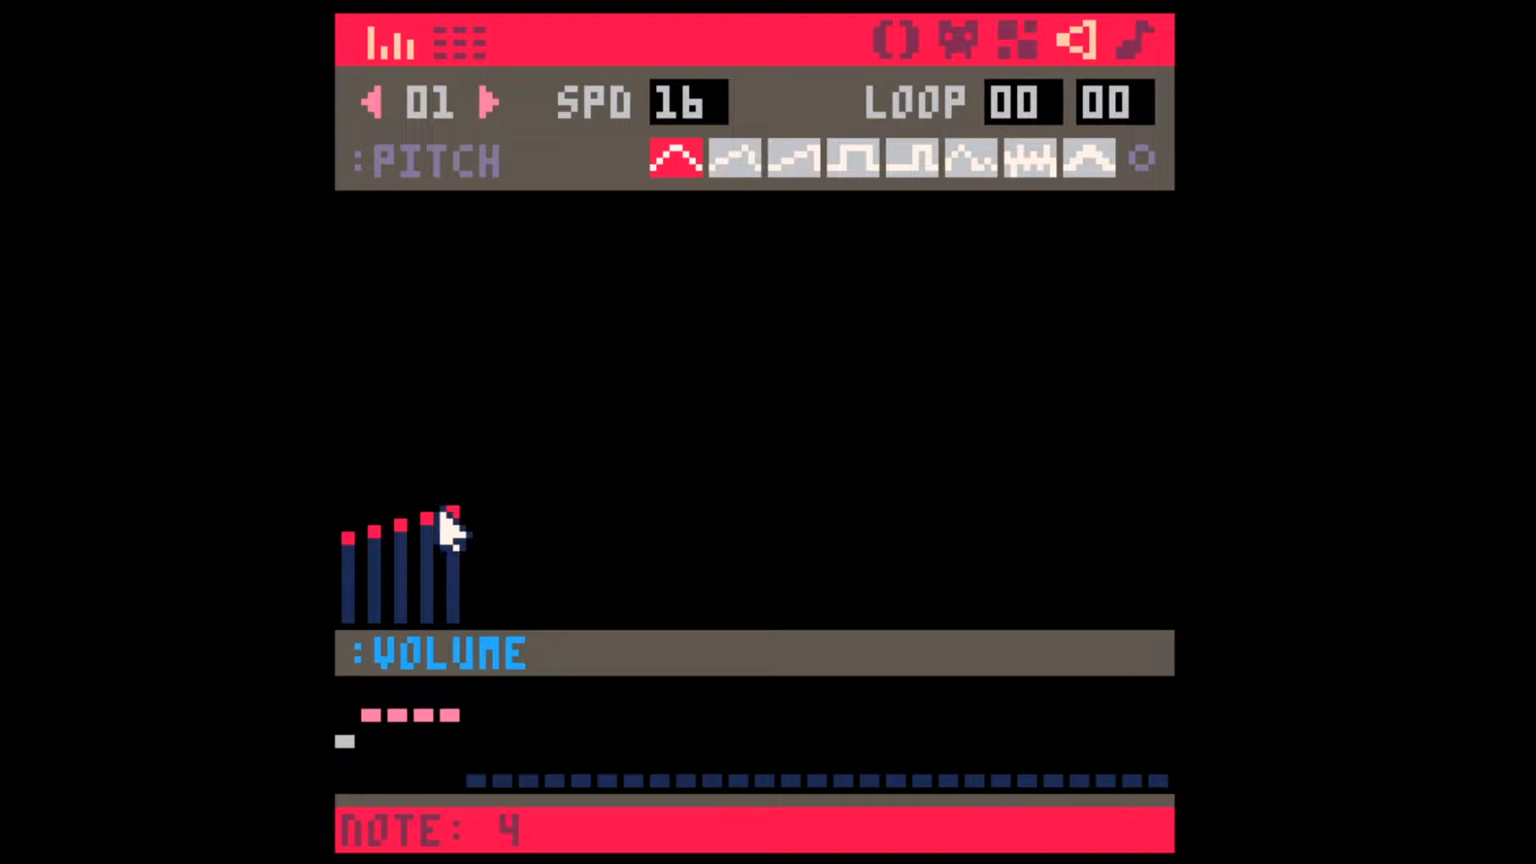
left_click(476, 525)
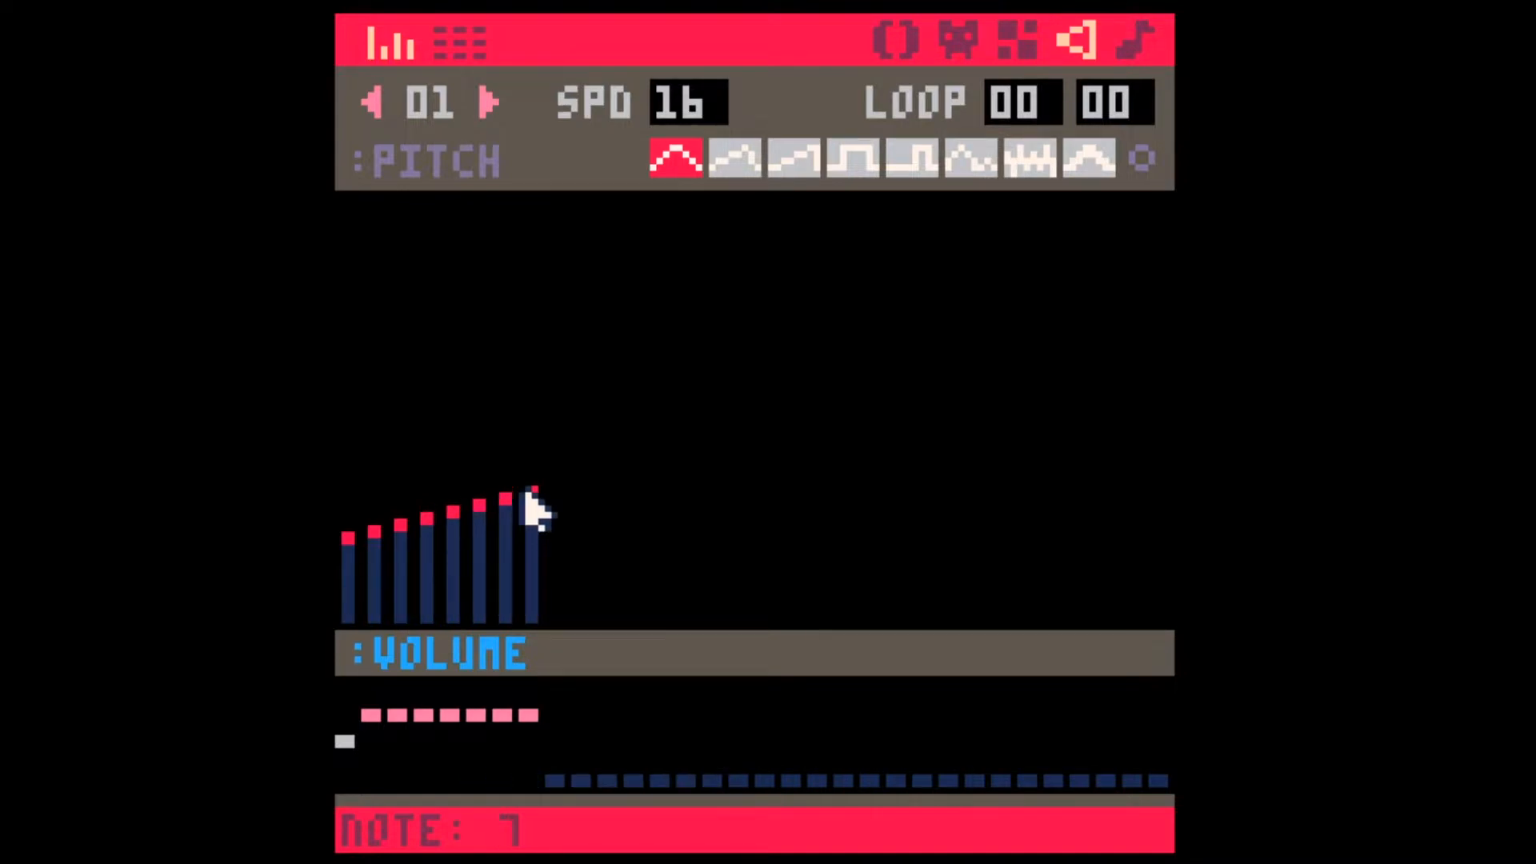
left_click(559, 504)
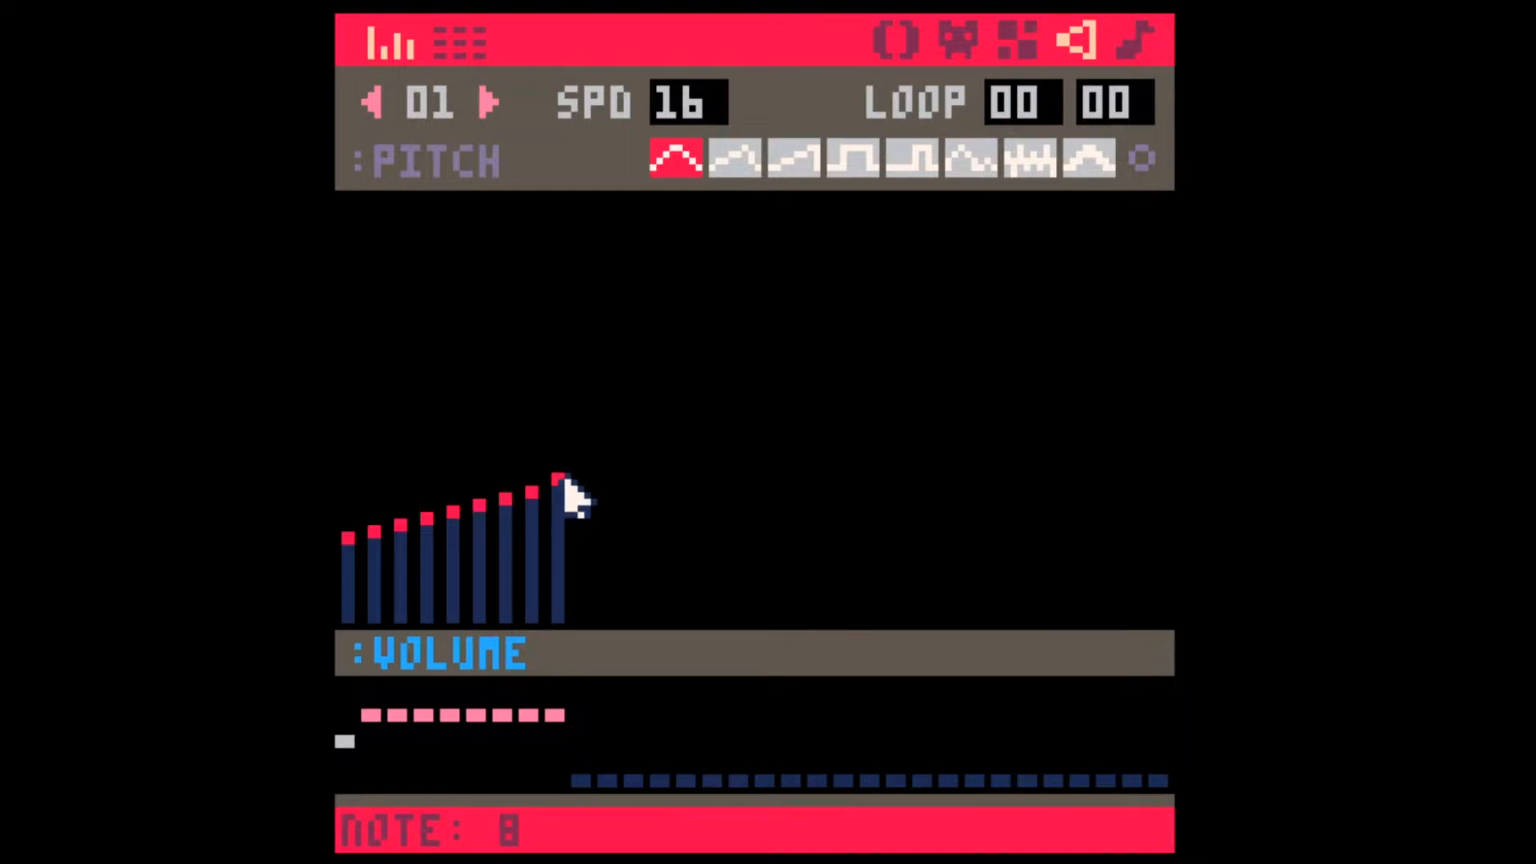
left_click(571, 496)
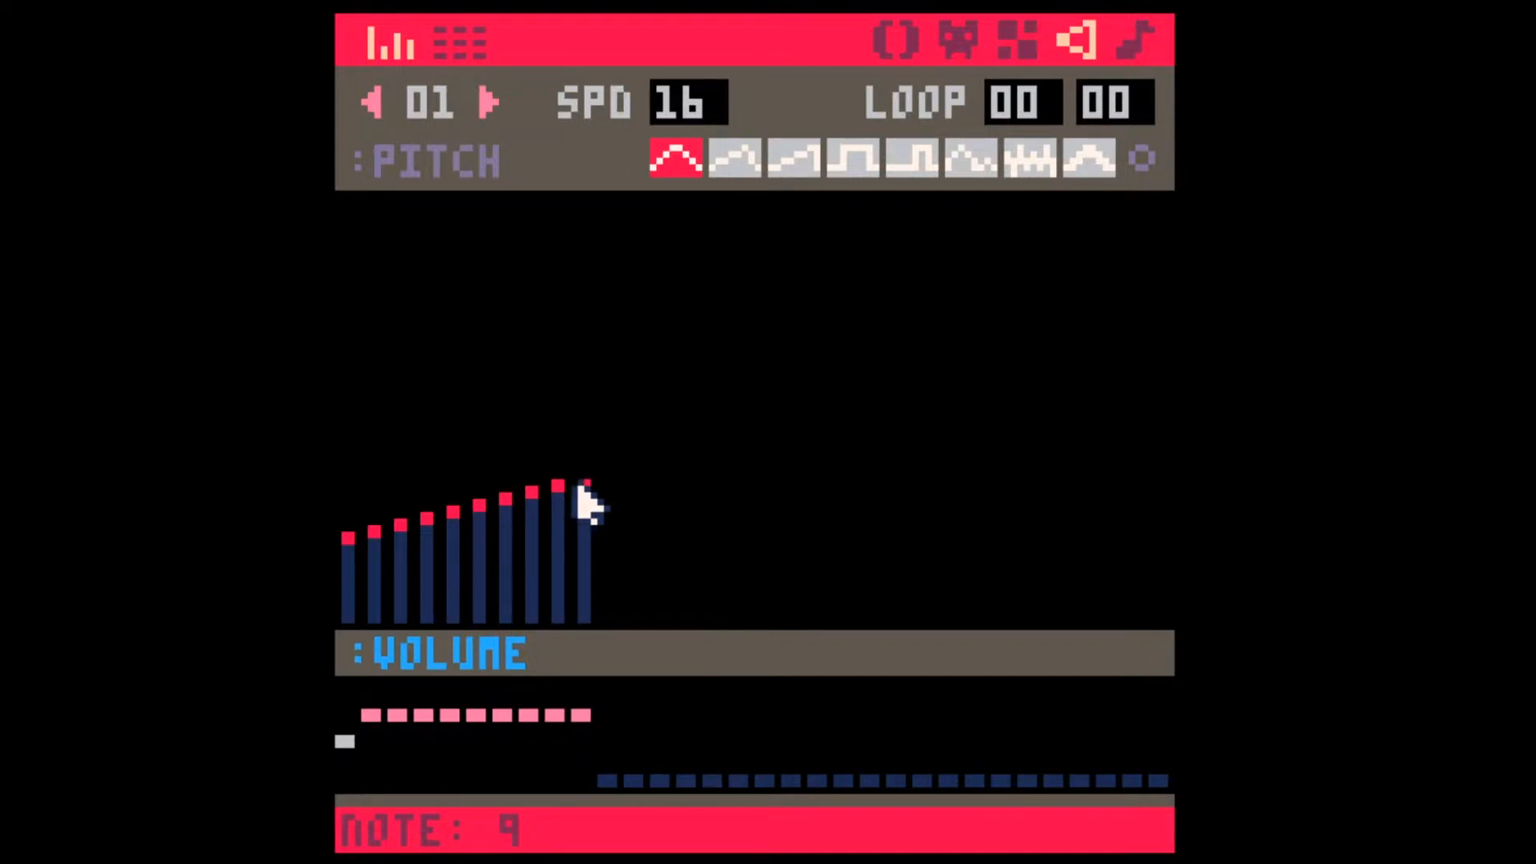
left_click(608, 492)
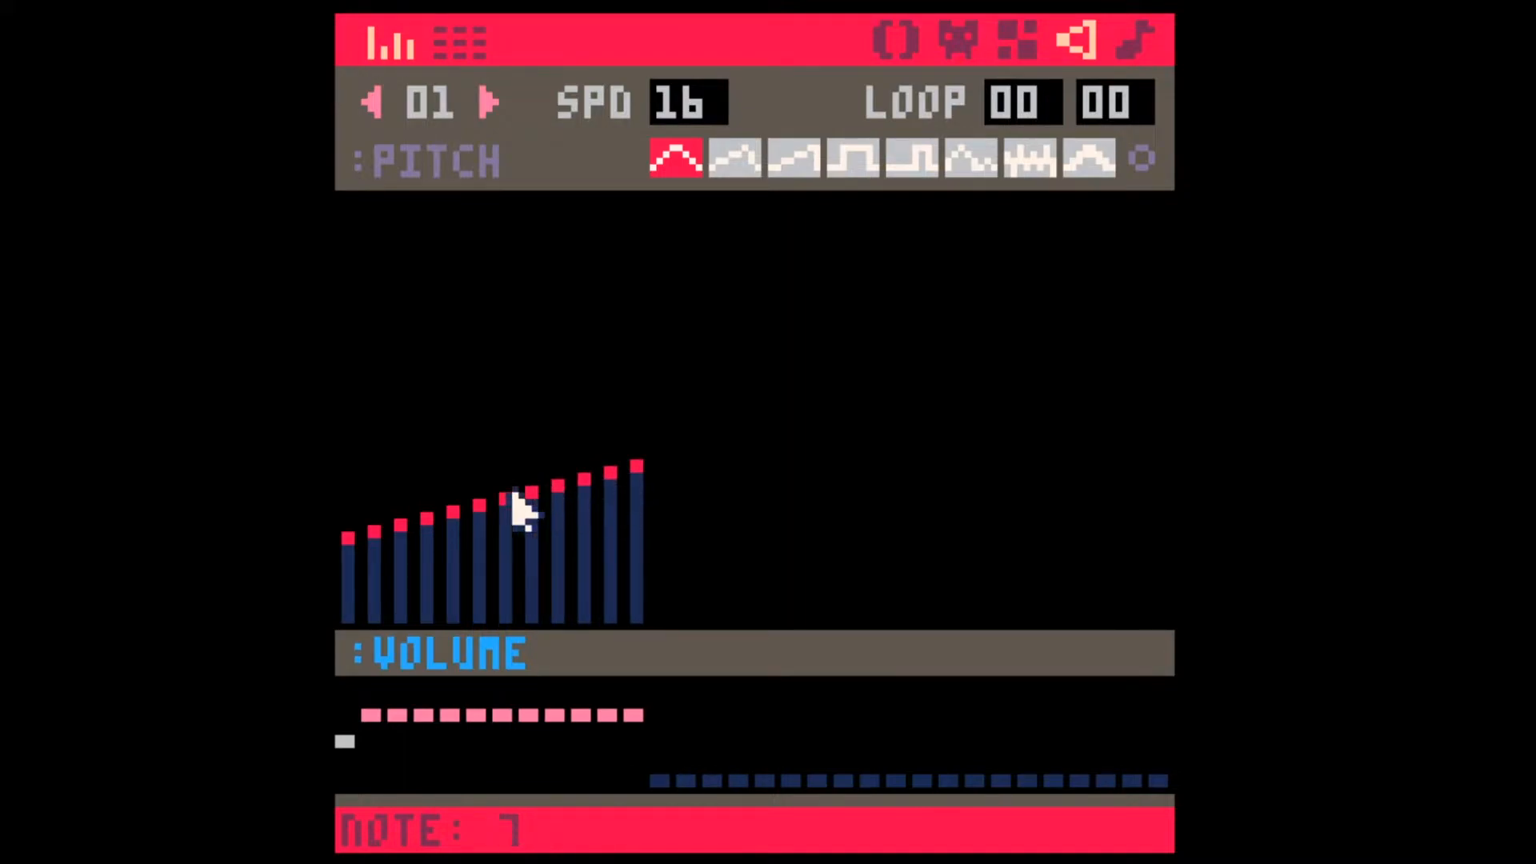
mouse_move(505, 531)
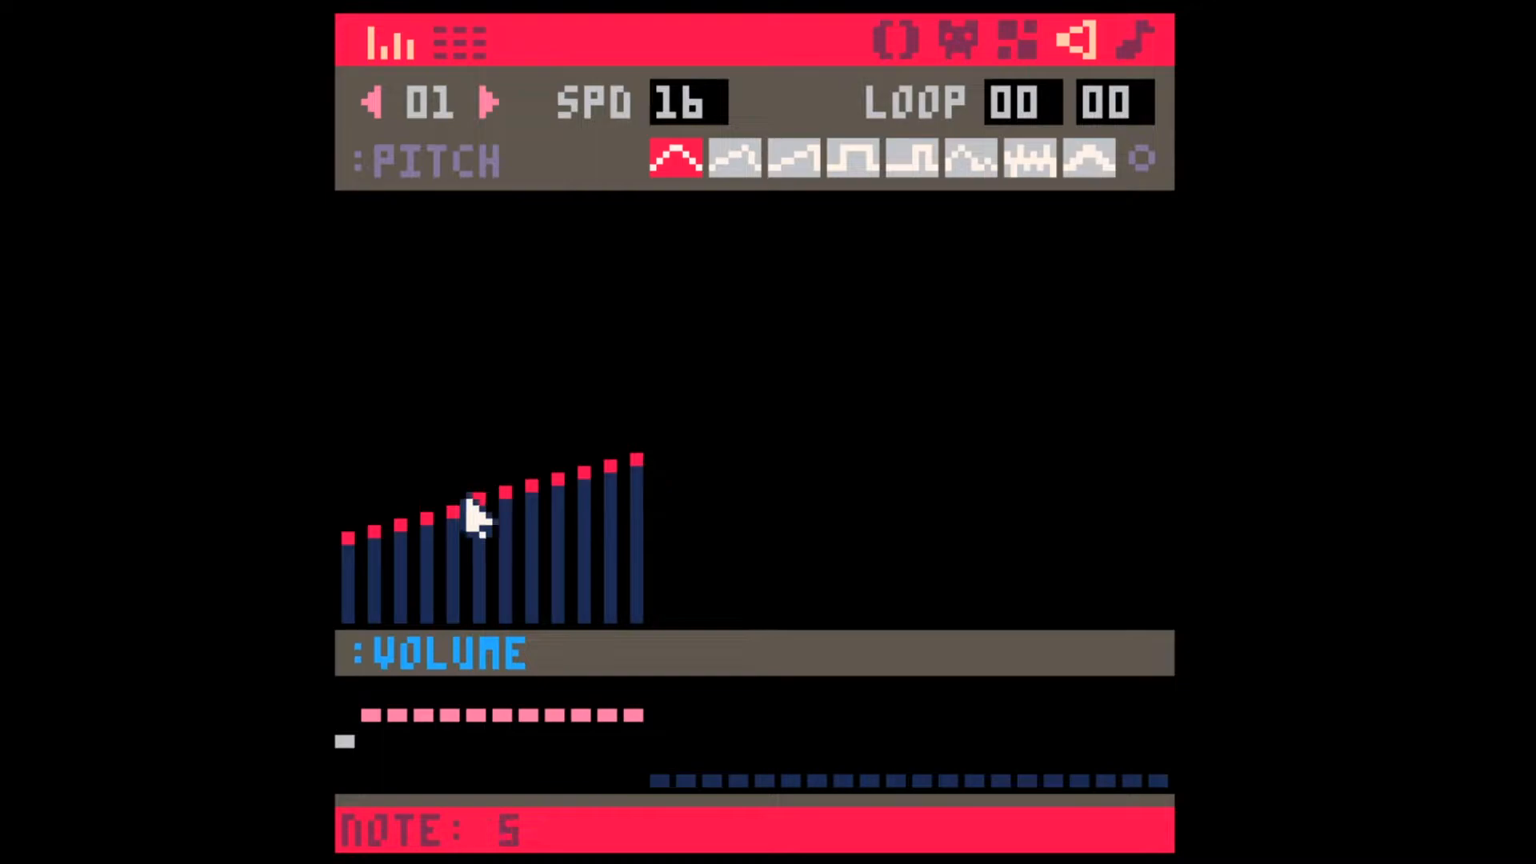
mouse_move(485, 536)
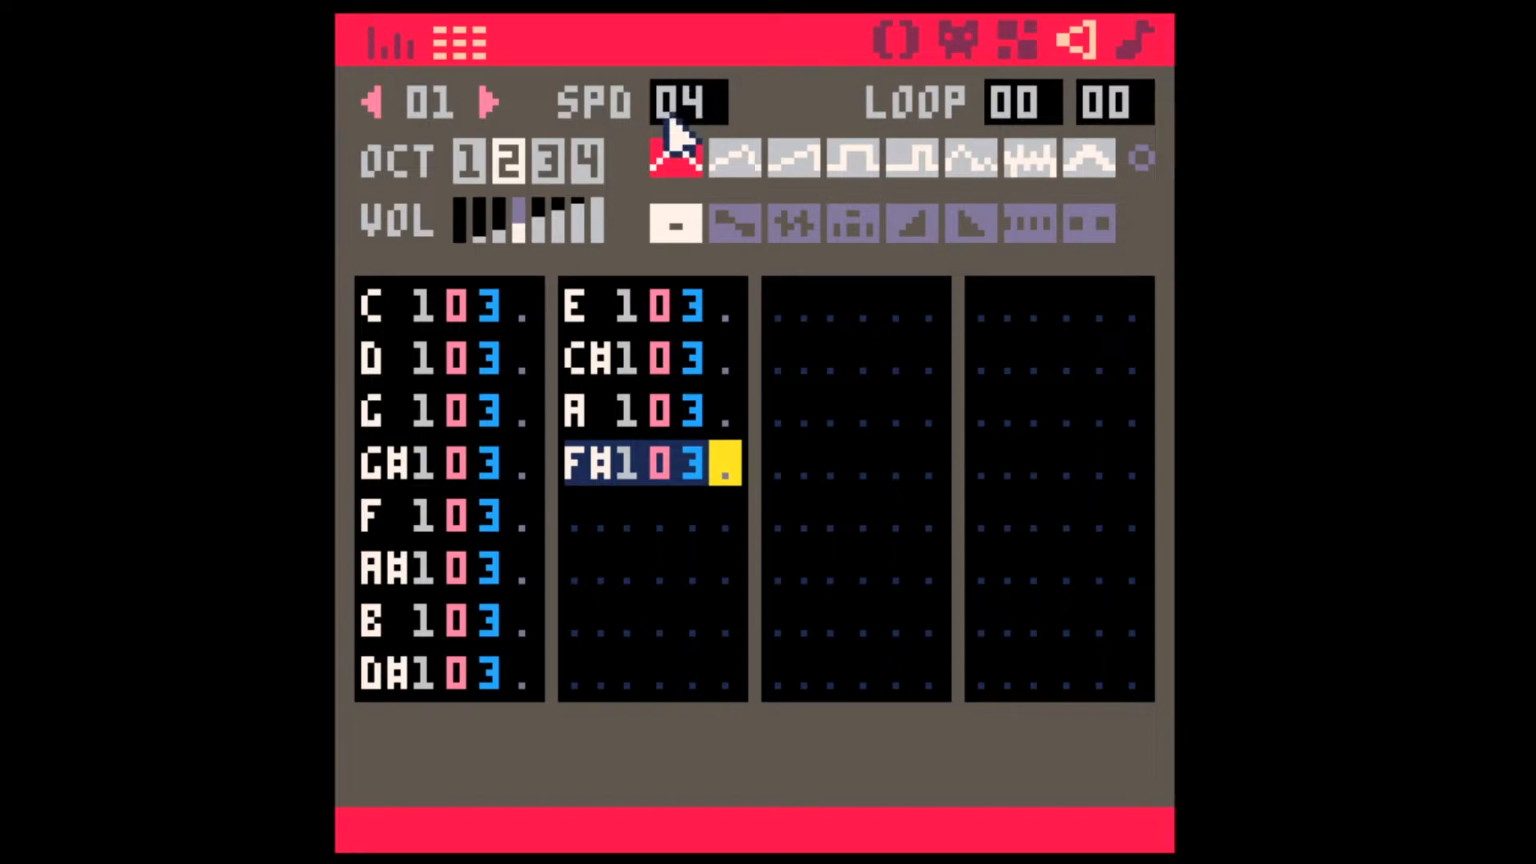
- Set SFX 01's speed to 08
left_click(686, 102)
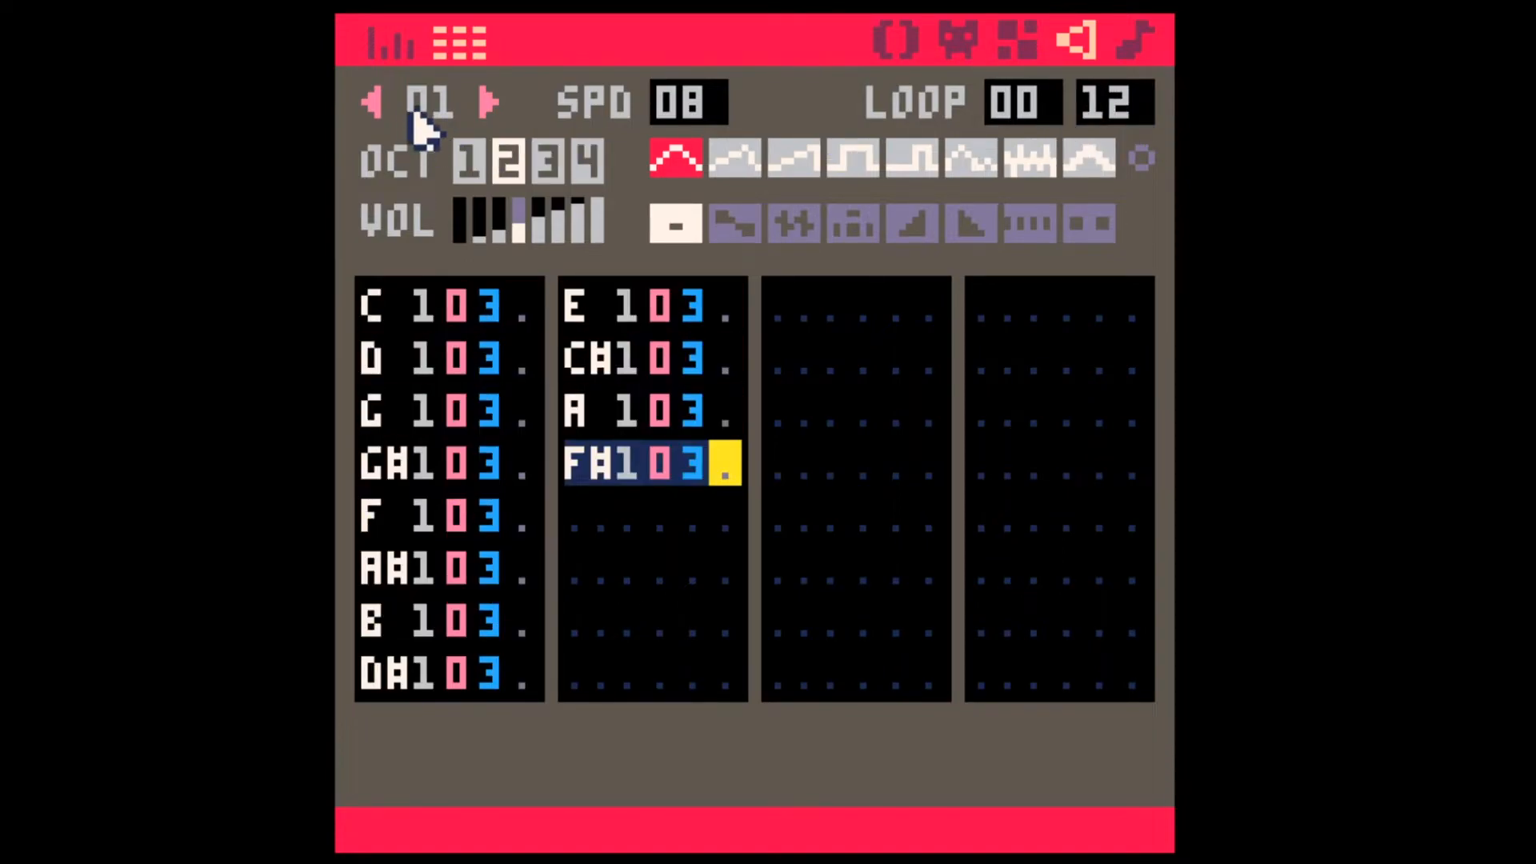
mouse_move(748, 112)
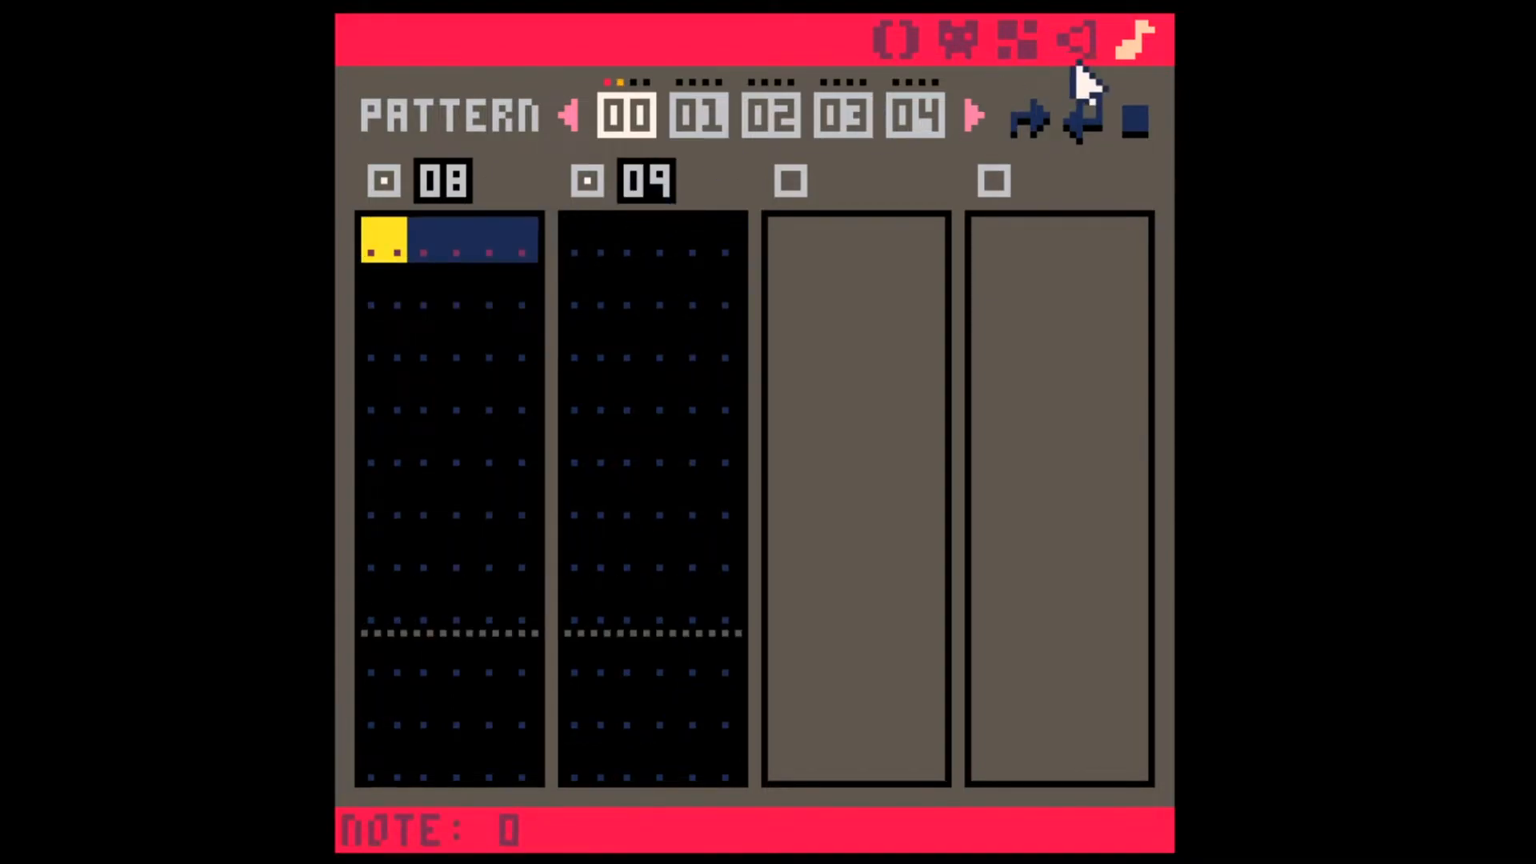
- Open SFX 08 and begin filling it with the C2 drone notes
left_click(1129, 38)
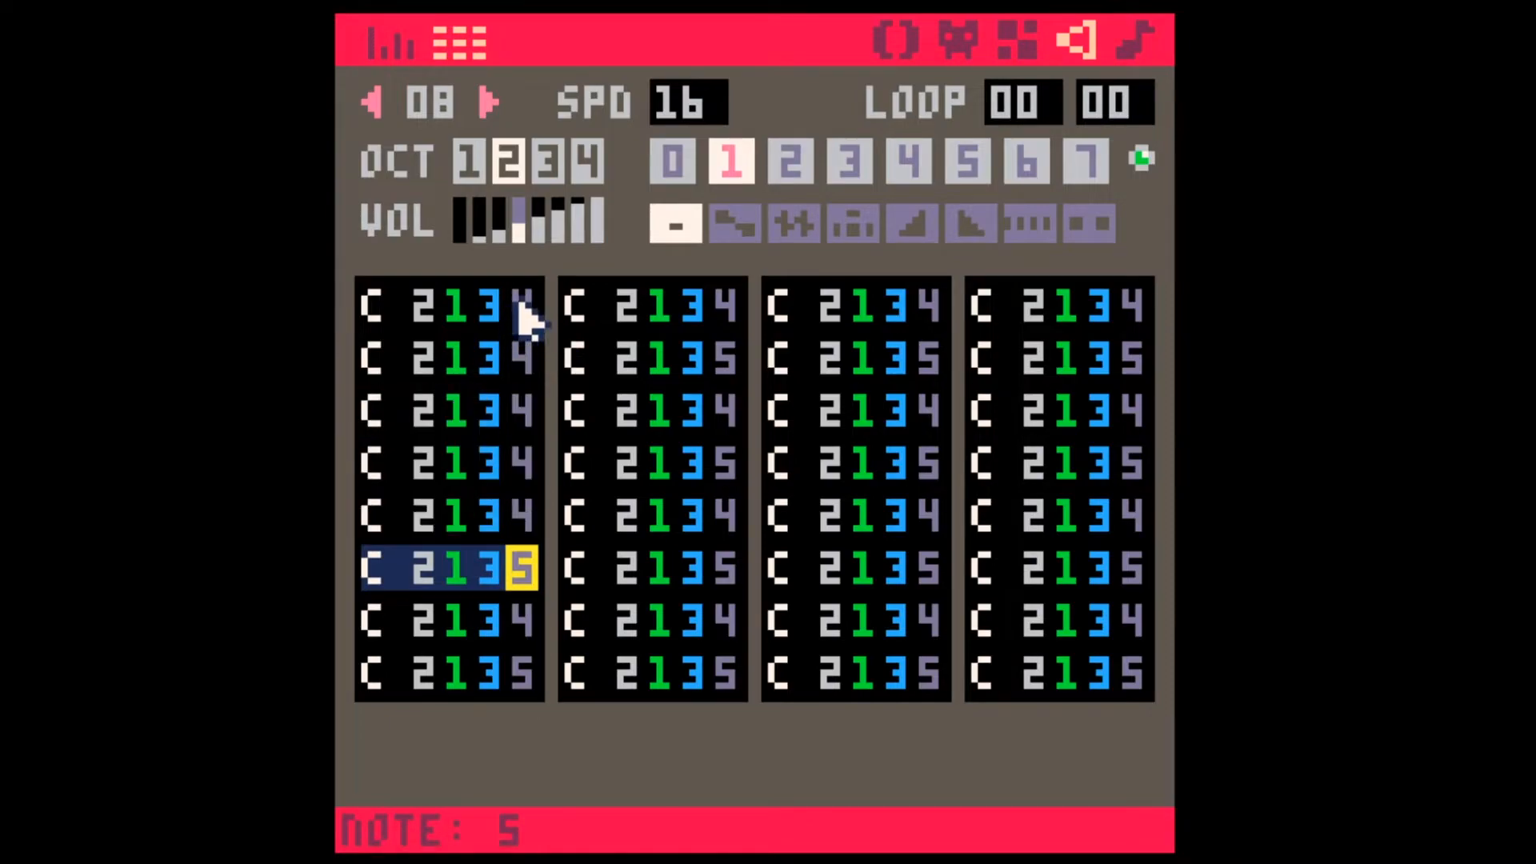
left_click(671, 226)
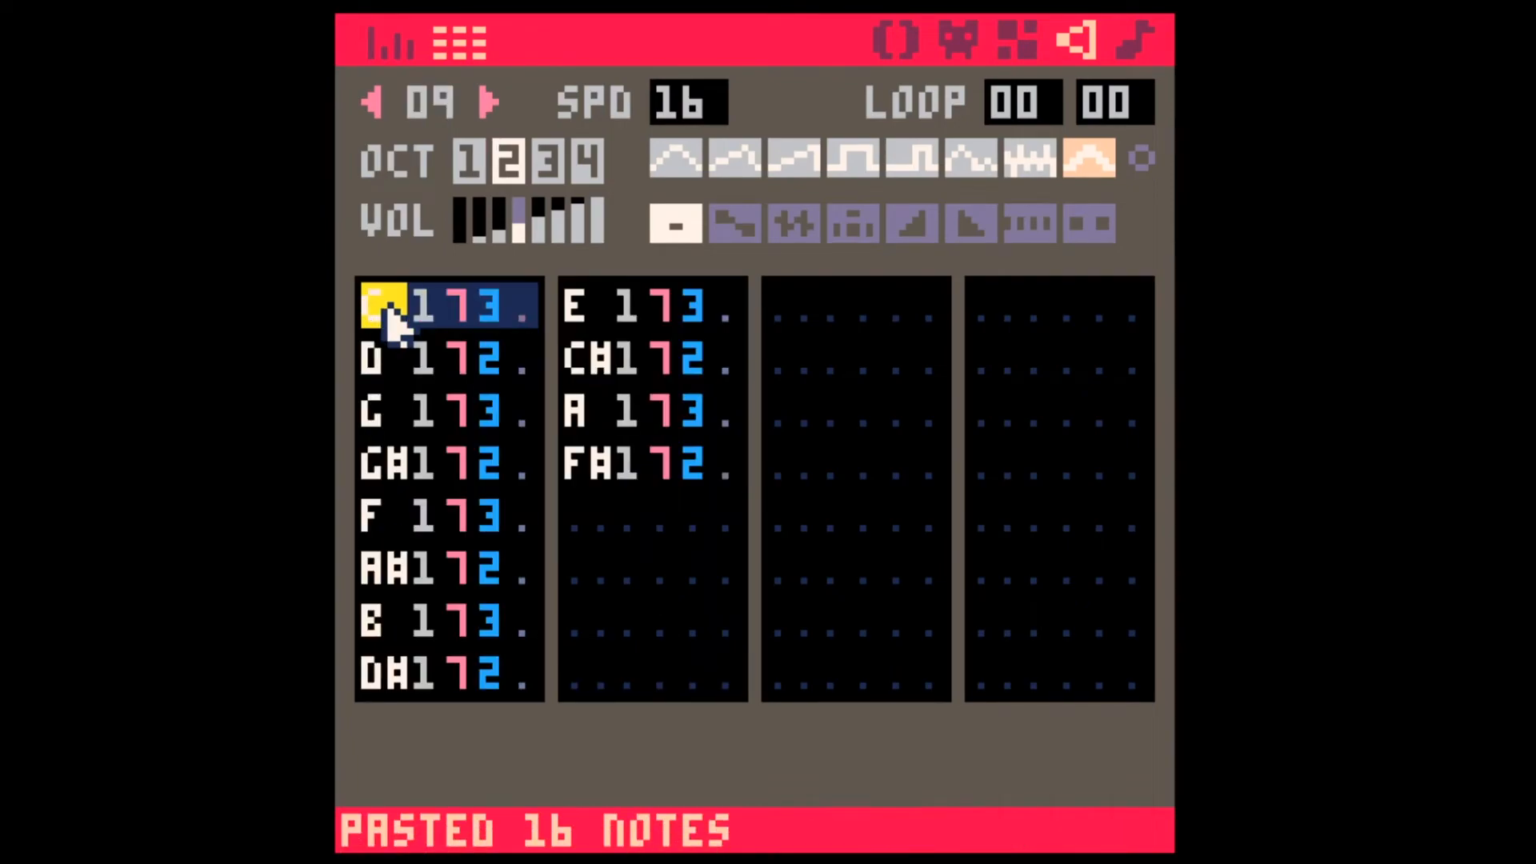
mouse_move(582, 357)
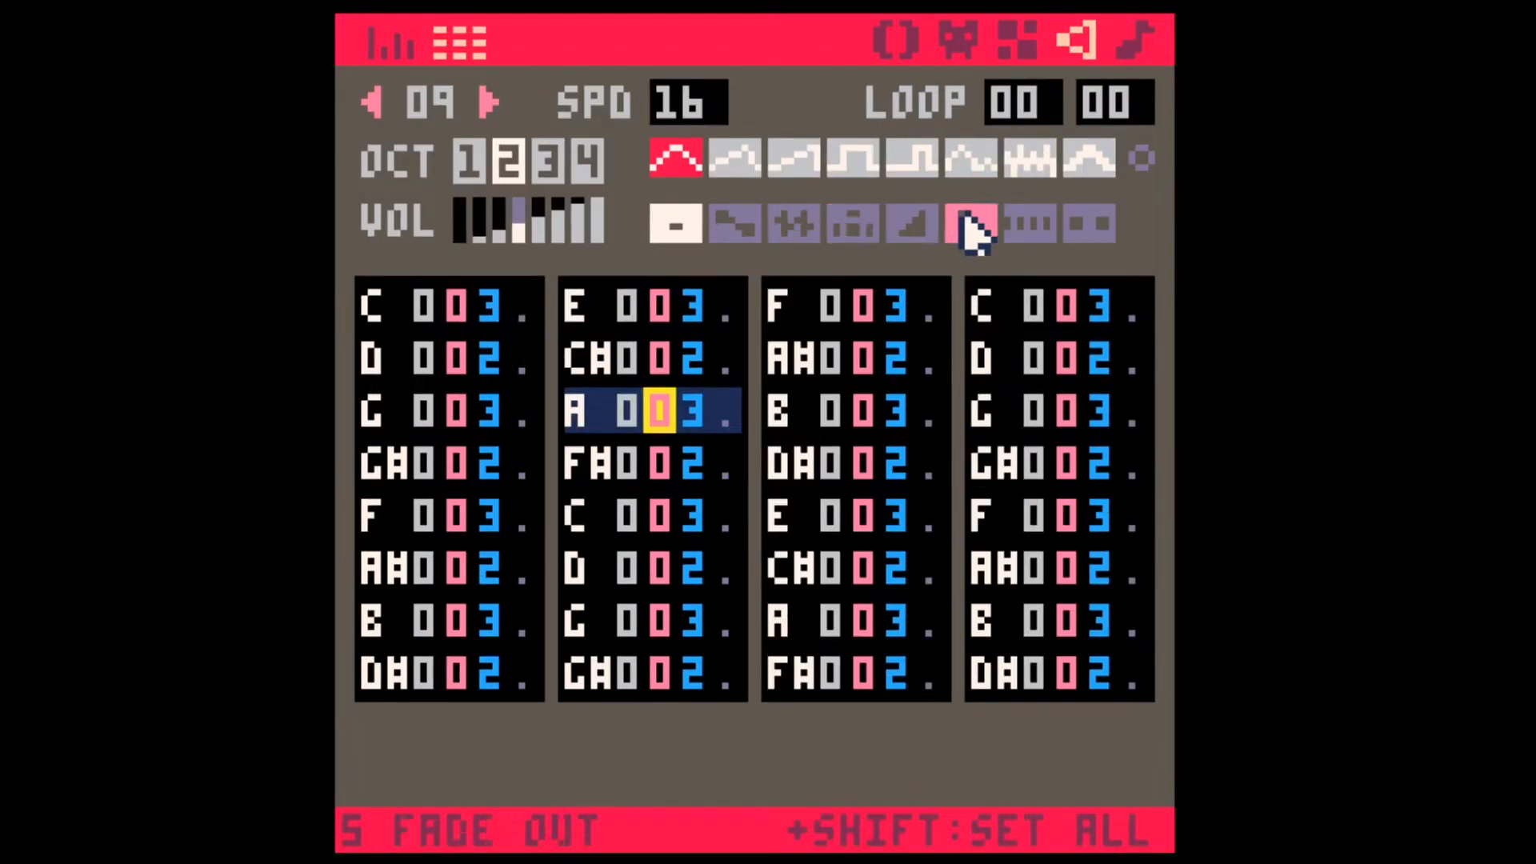
- Give the current note in SFX 09 a fade-out effect
left_click(1140, 33)
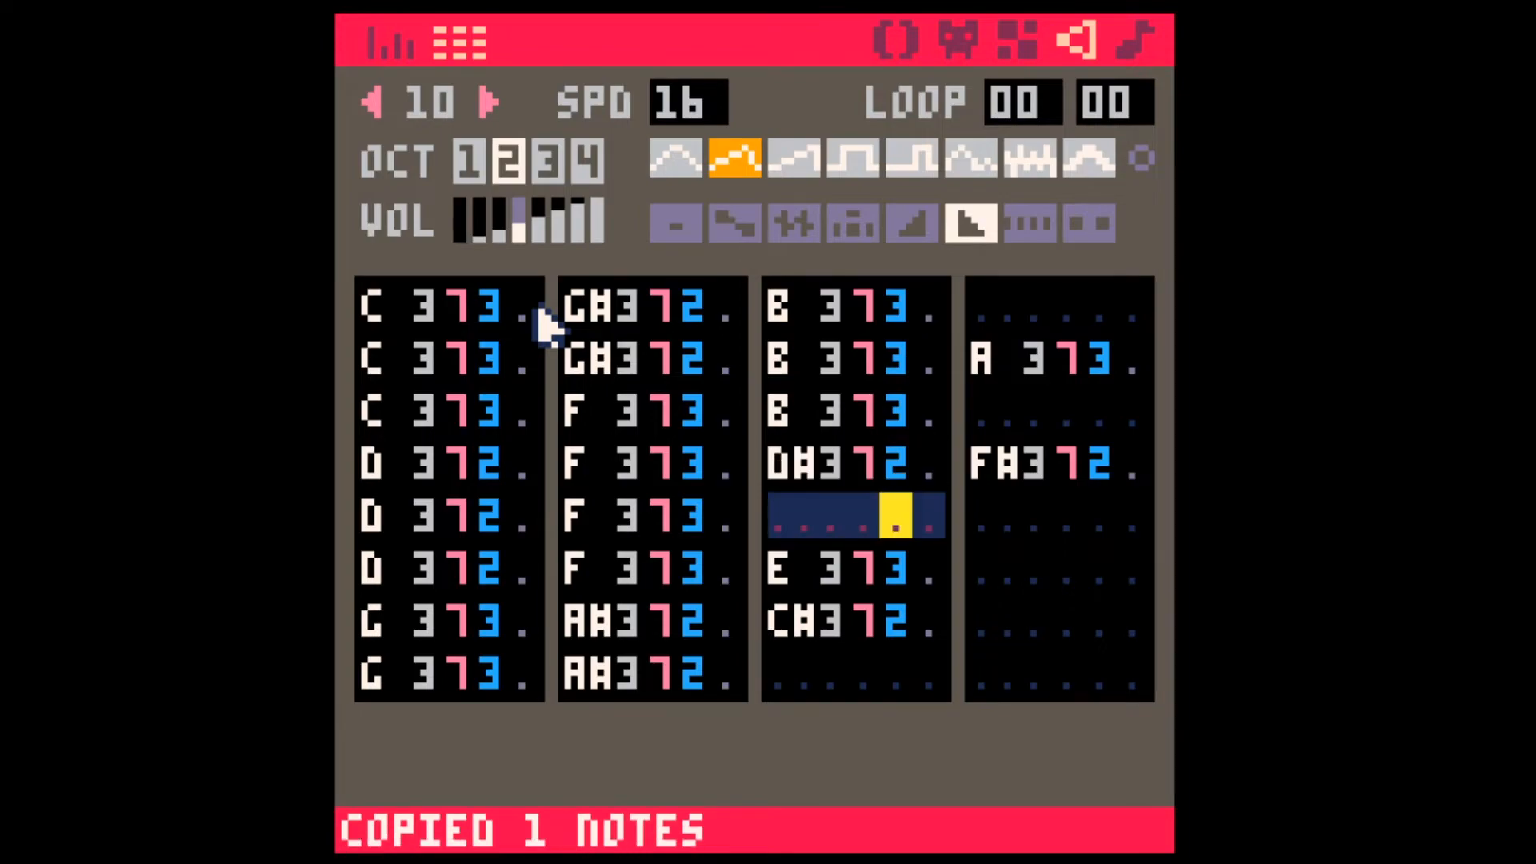
- Paste the copied twelve-note row into the remaining gaps of SFX 11
key("ctrl+v")
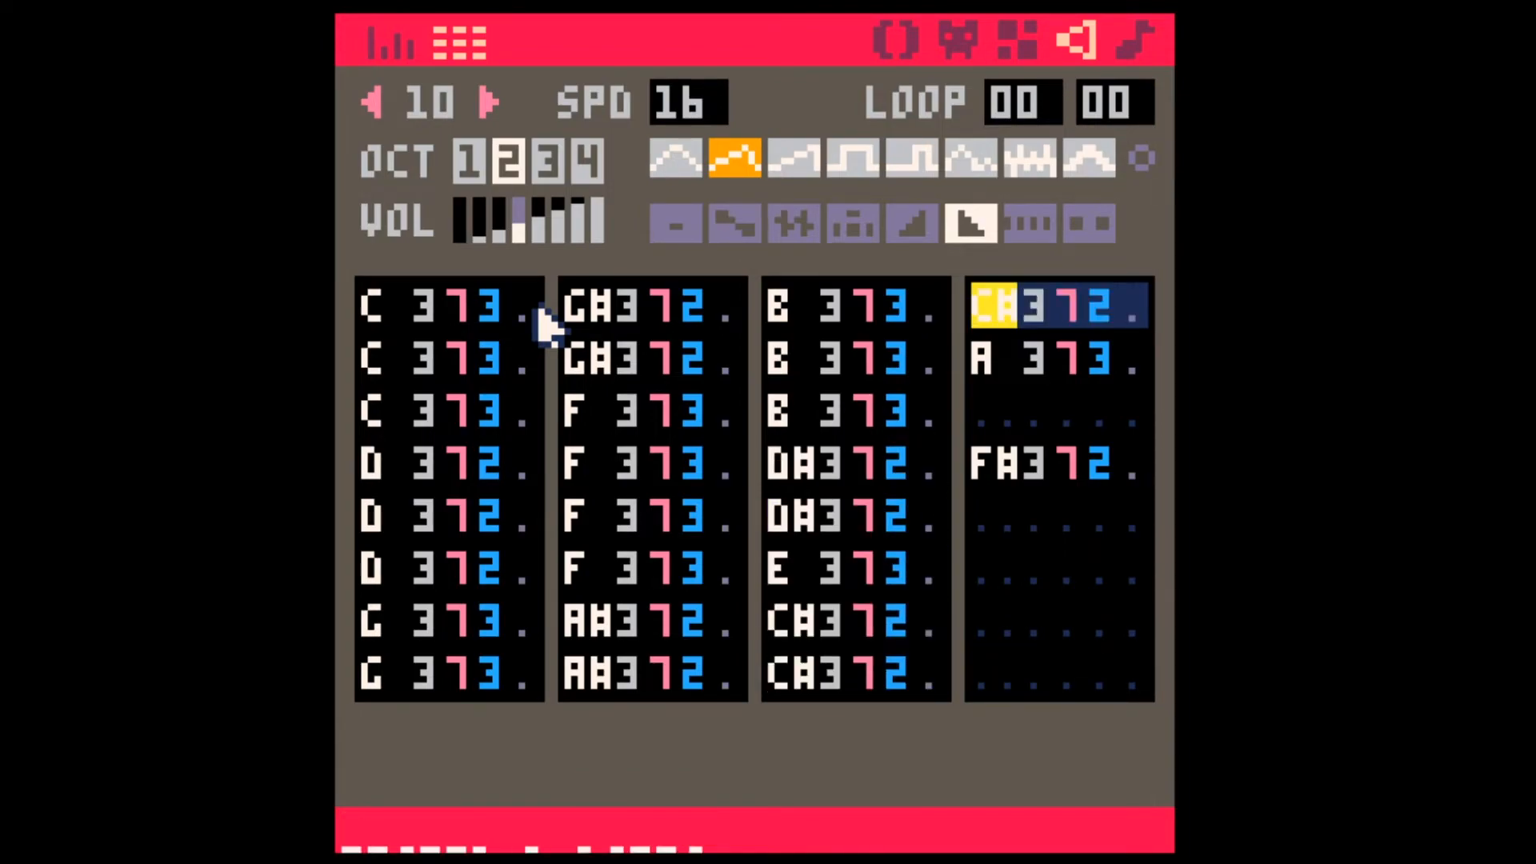
key("ctrl+v")
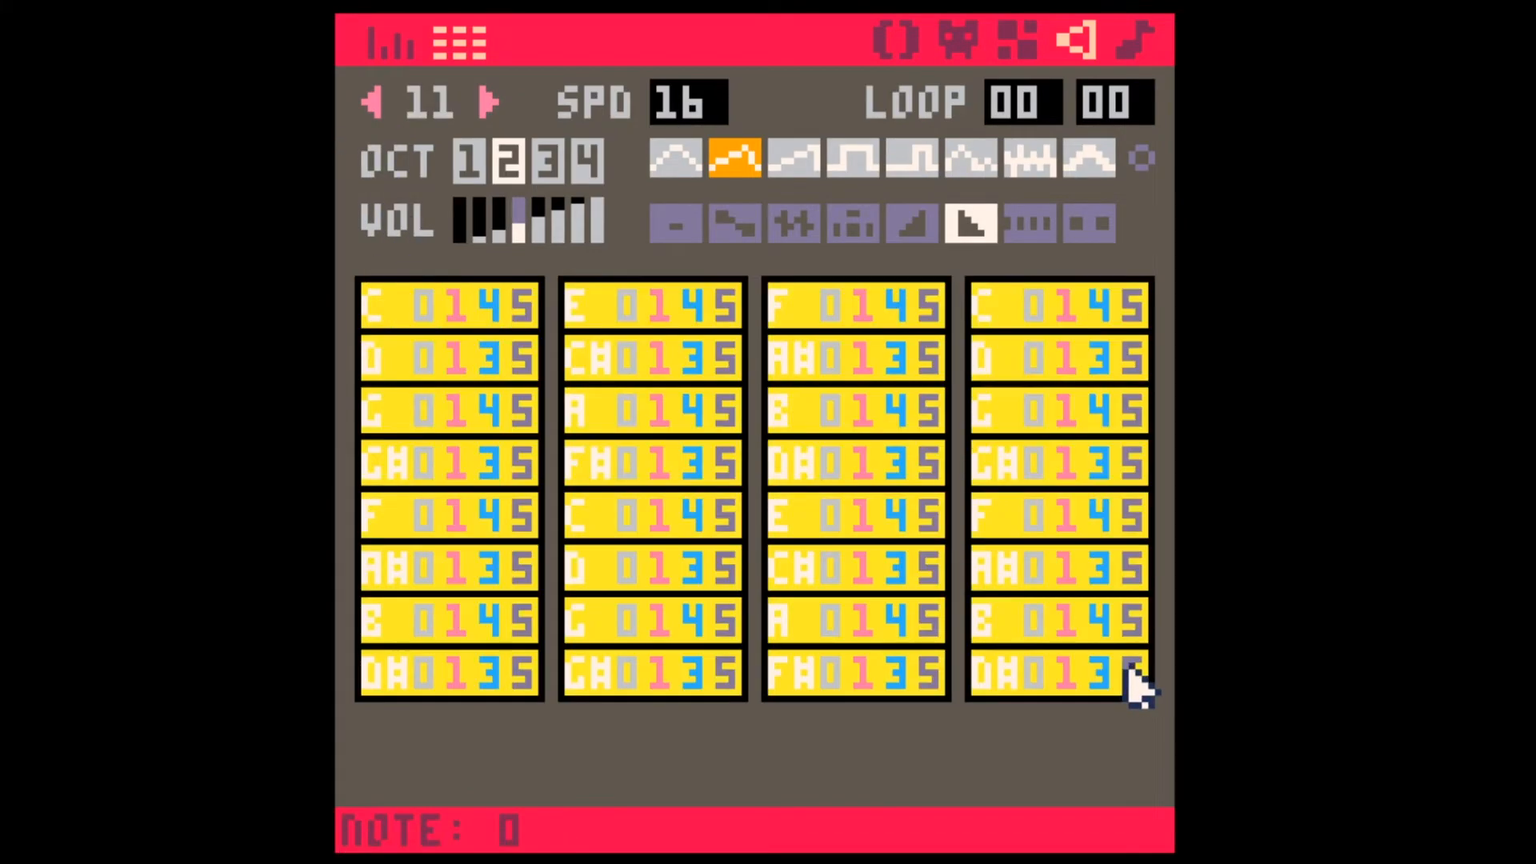
- Select all of SFX 11's notes, transpose them up and set their volume to 1
left_click(1114, 681)
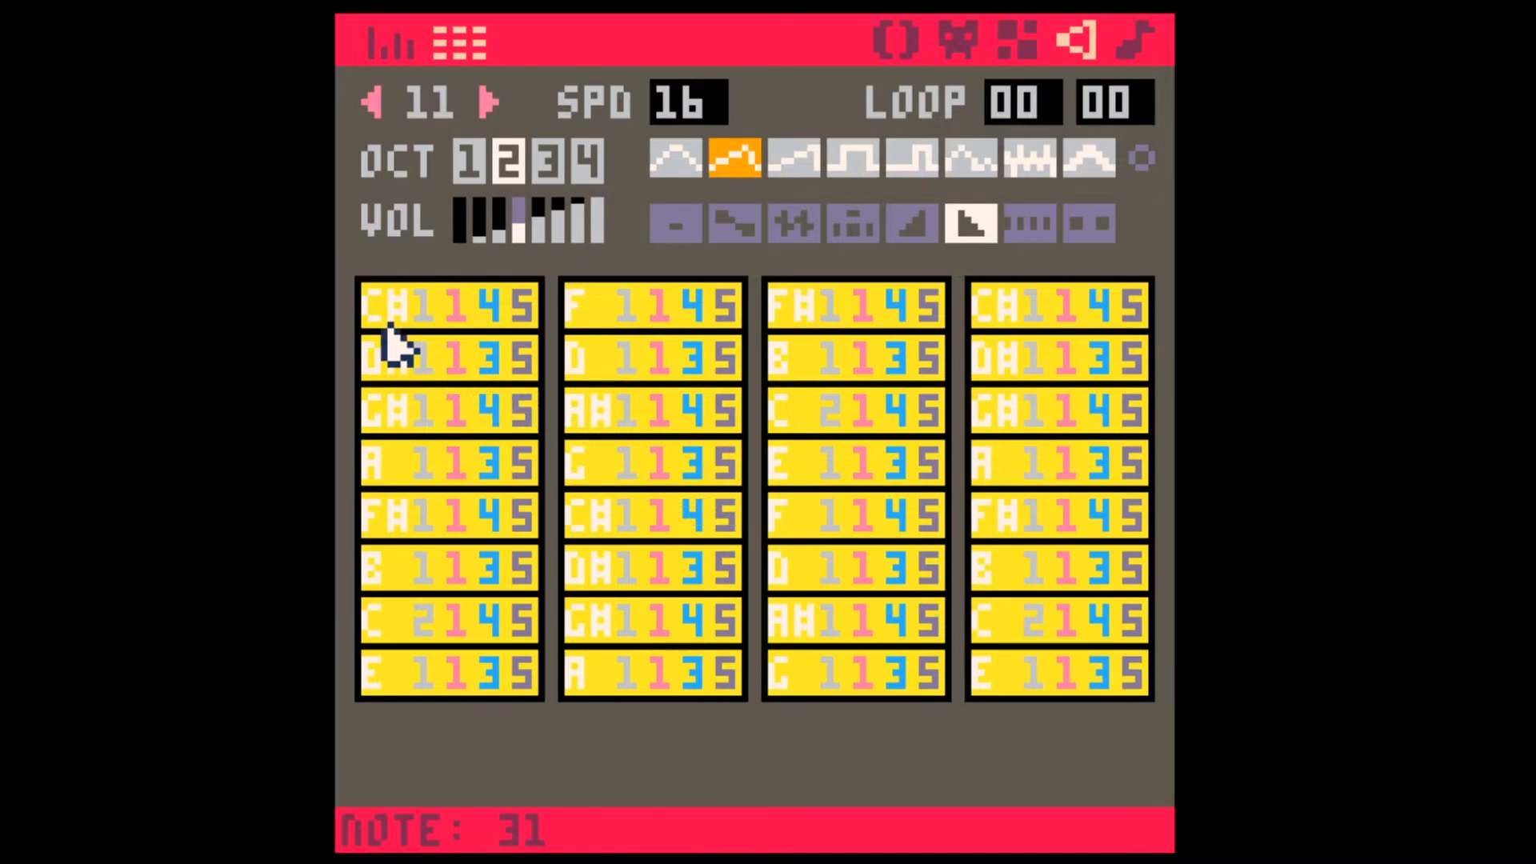
left_click(395, 306)
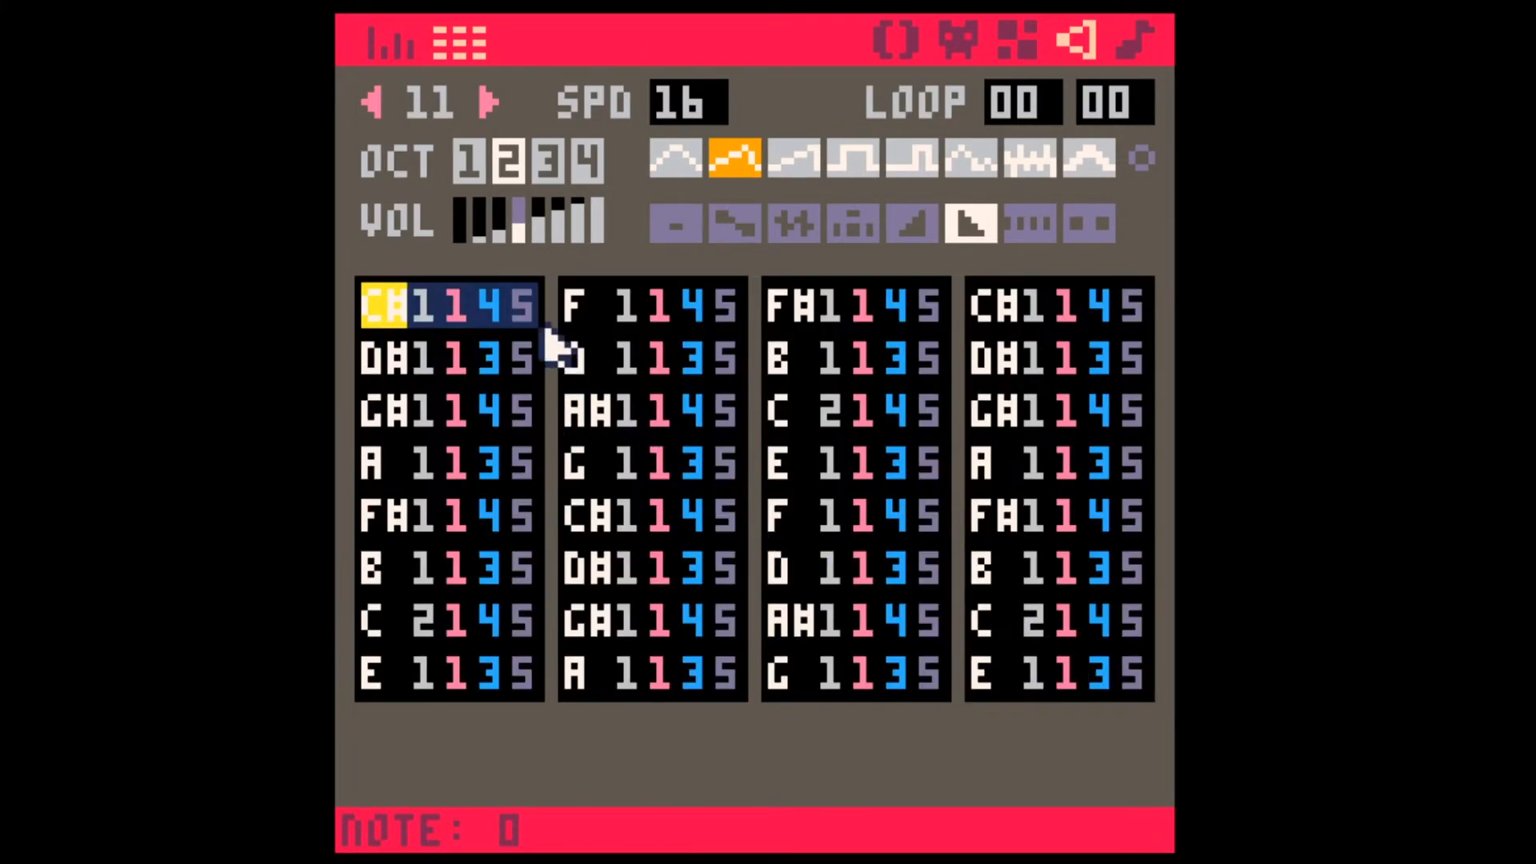
left_click(491, 224)
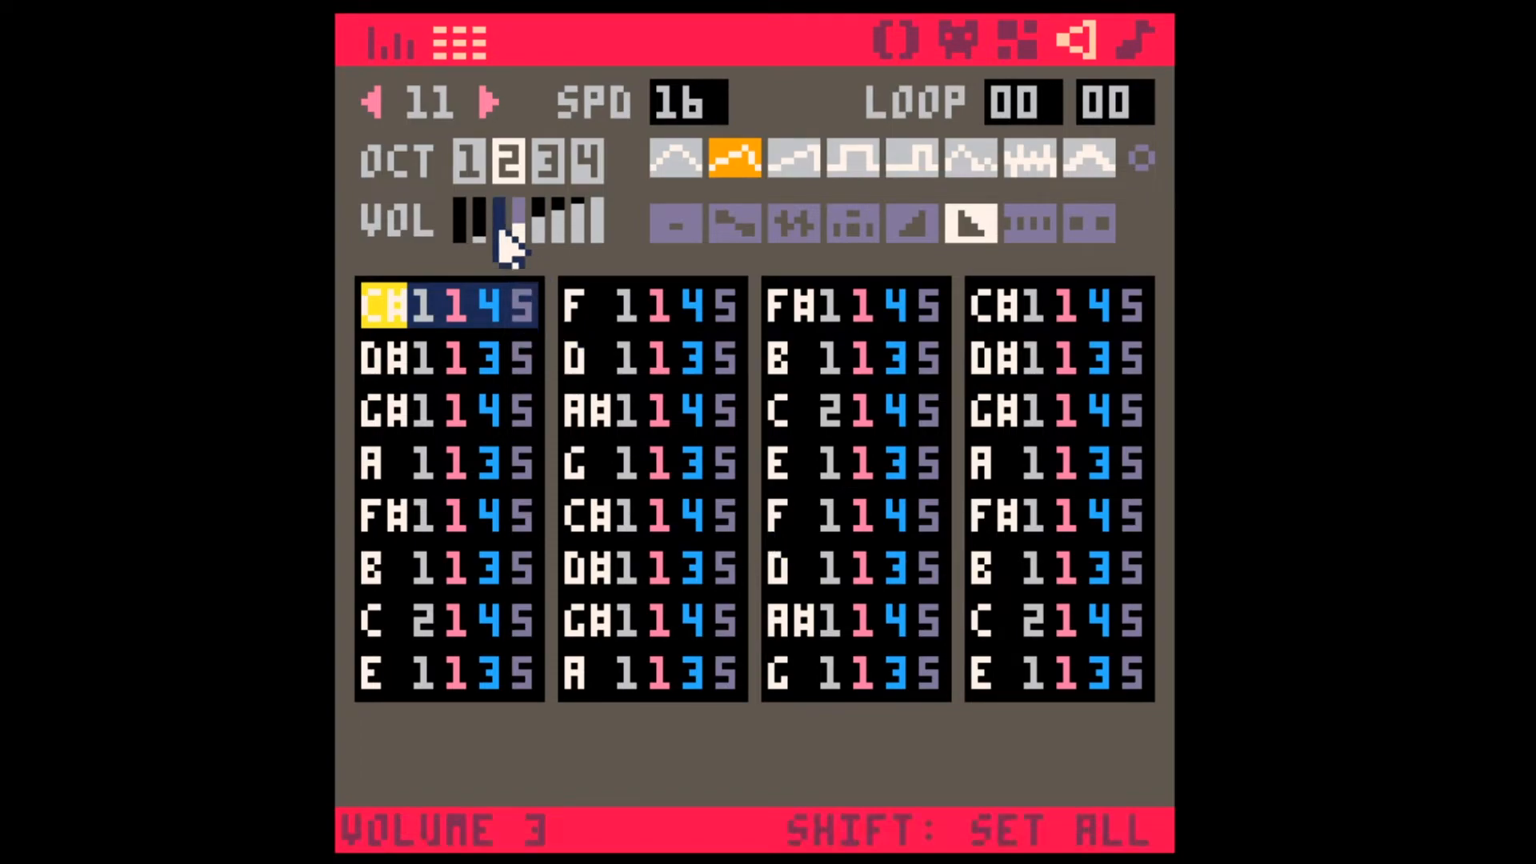
left_click(474, 220)
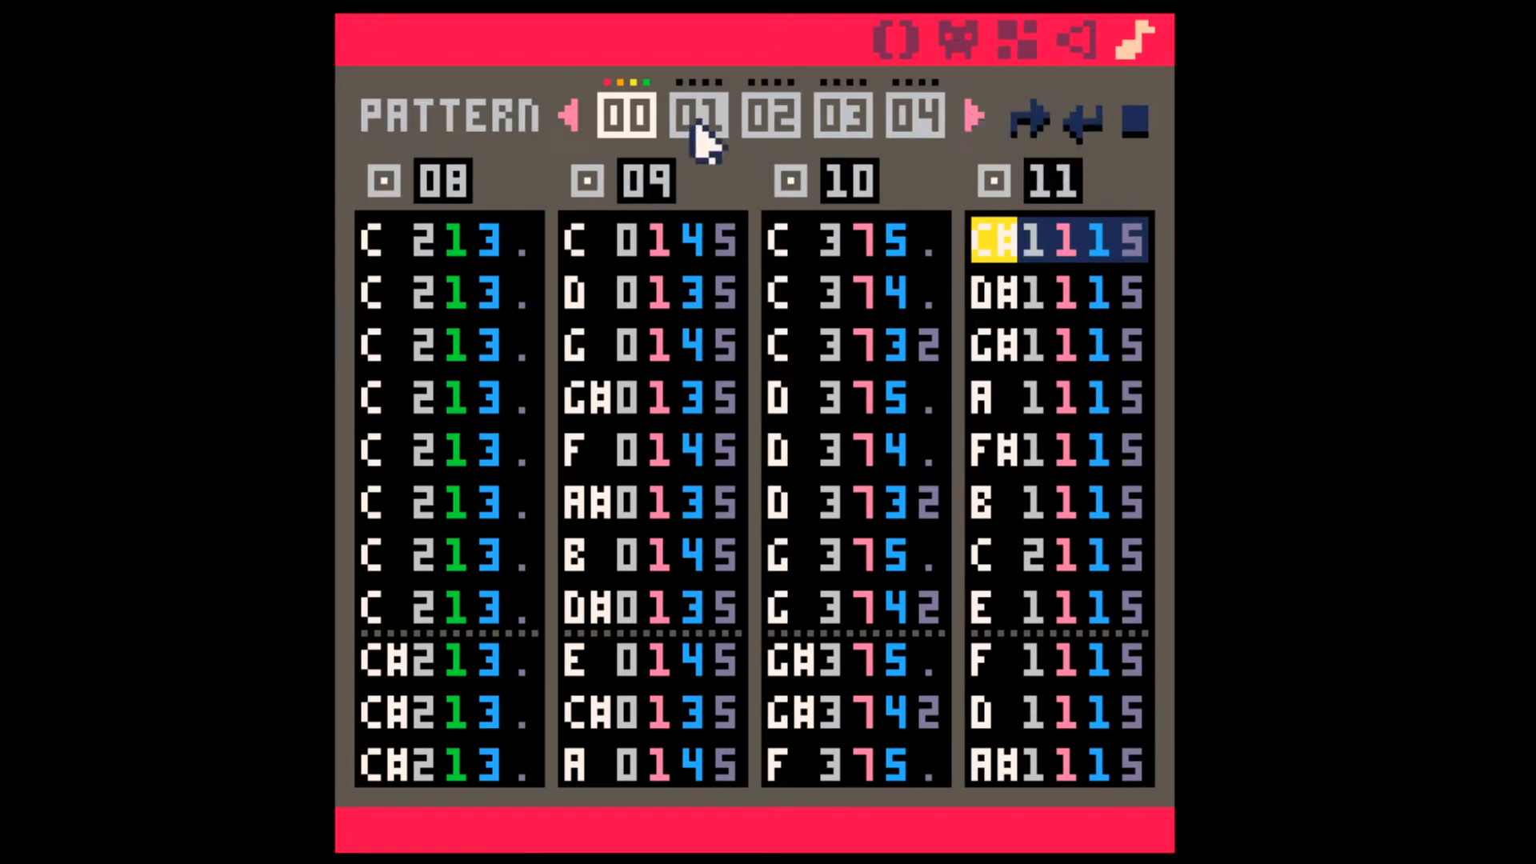
- Alternate SFX 11 volumes 1/2, enable SFX 08–11 in pattern 01, and shape SFX 08's volume curve
left_click(702, 116)
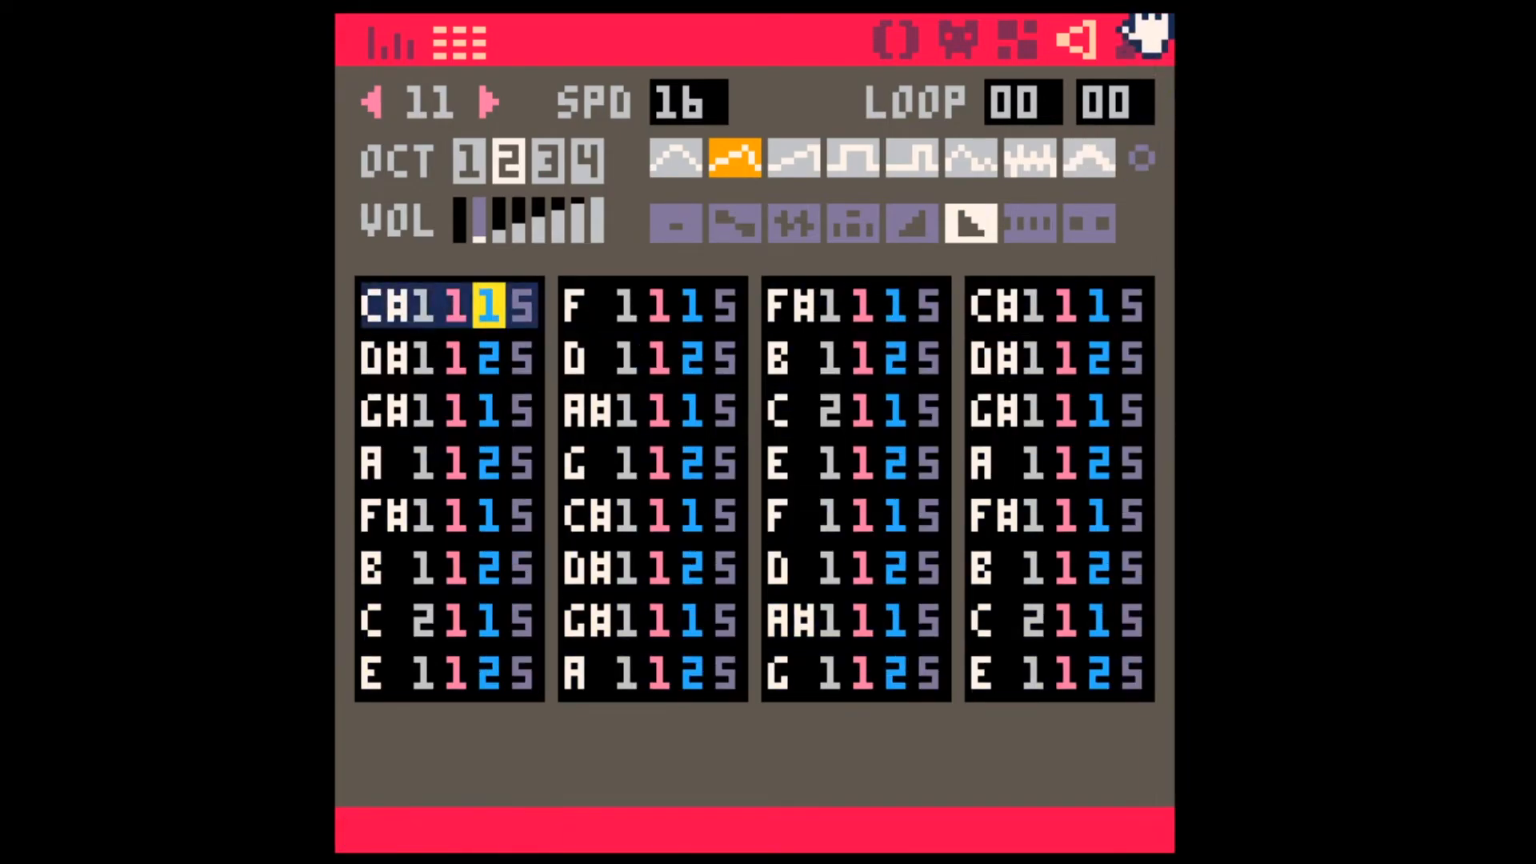
left_click(1023, 36)
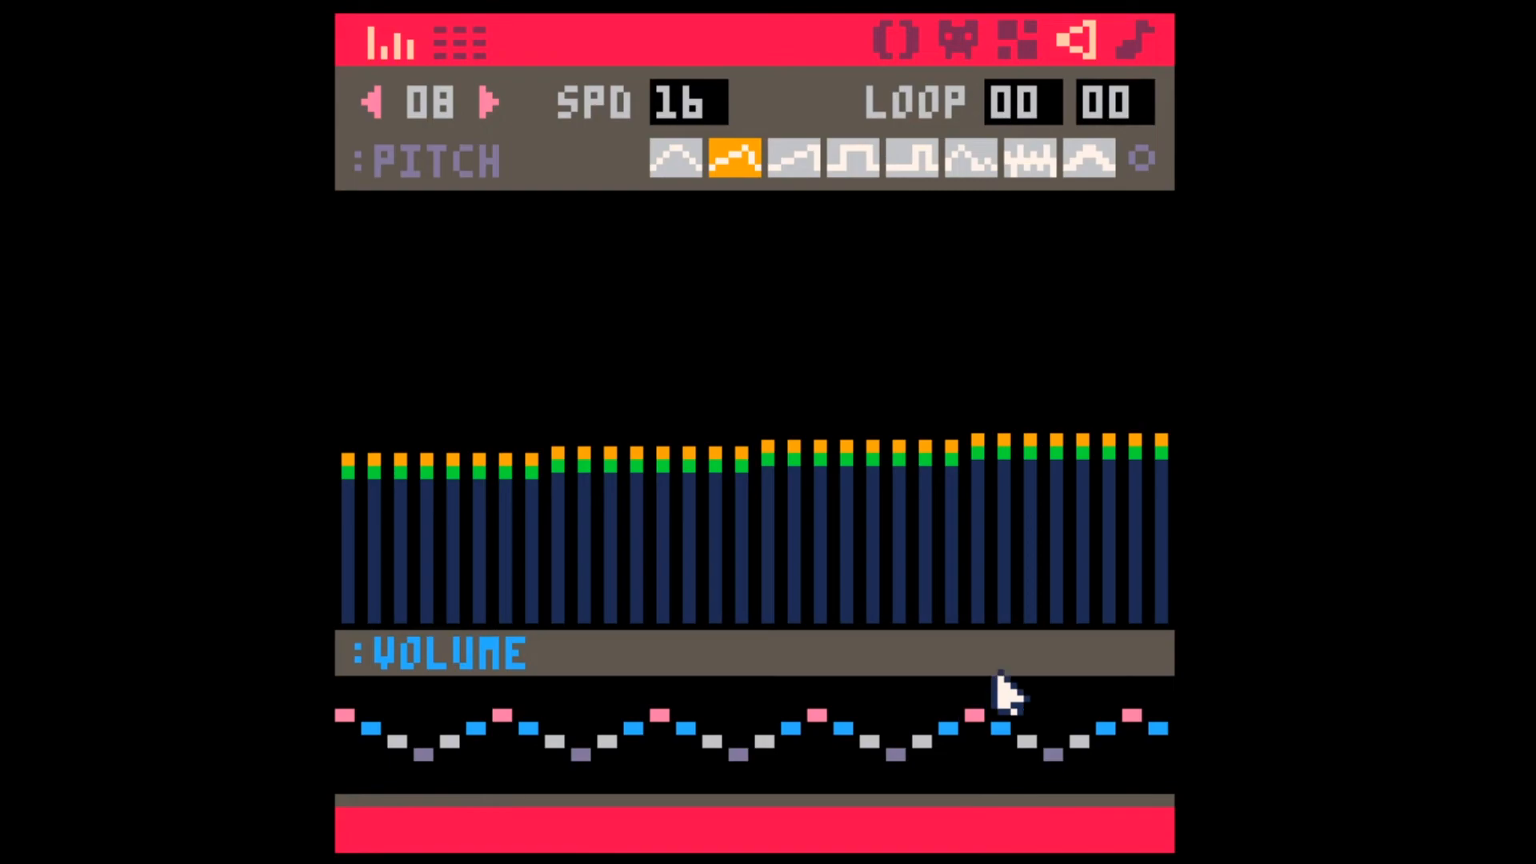
left_click(1146, 36)
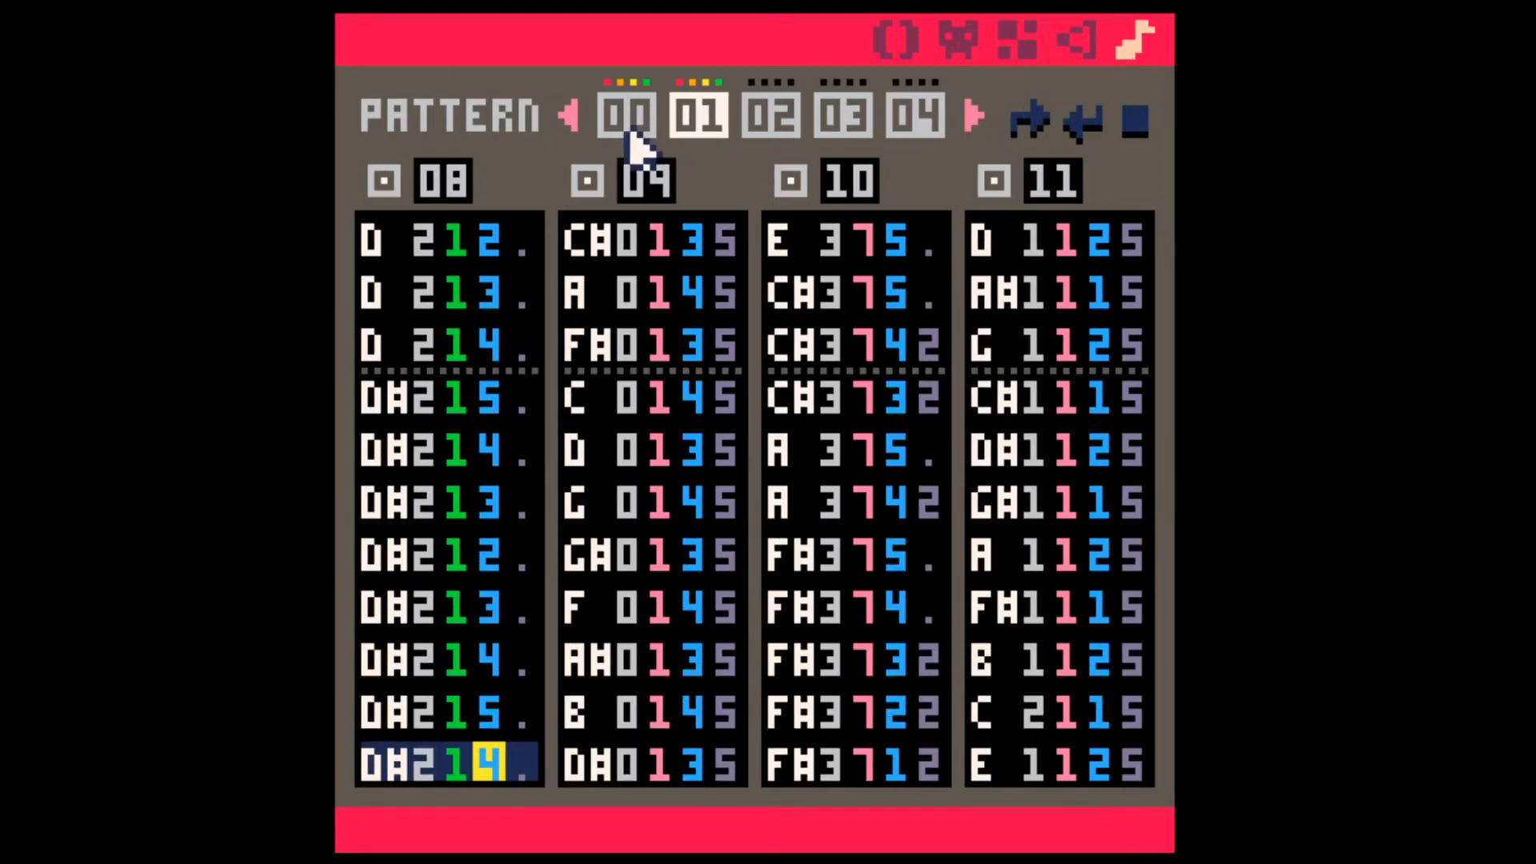
- Play the music from pattern 00, then go back to SFX 01 in the sound editor
left_click(623, 118)
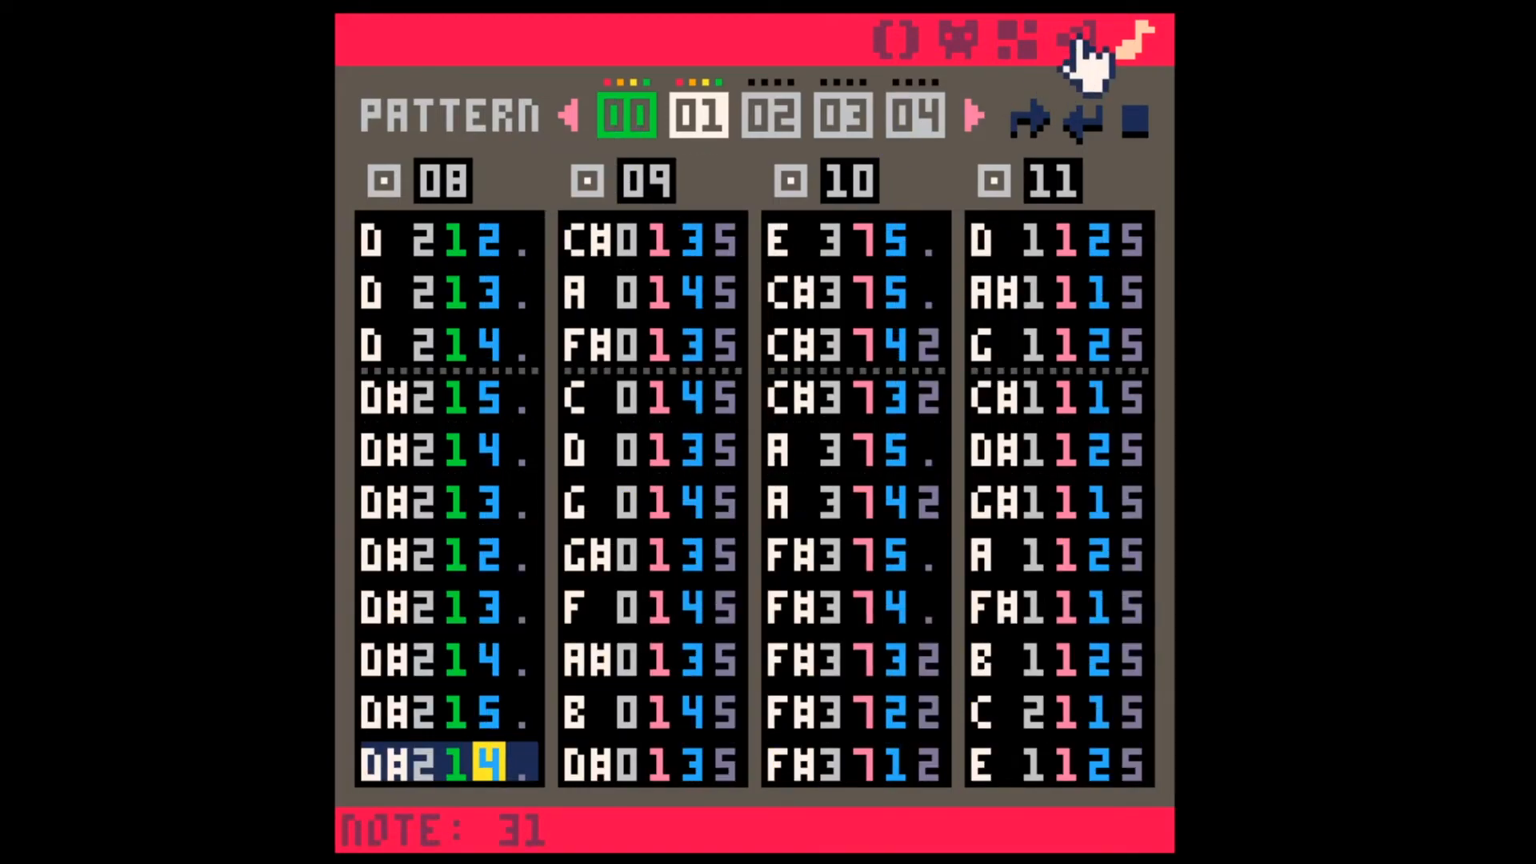
left_click(1079, 36)
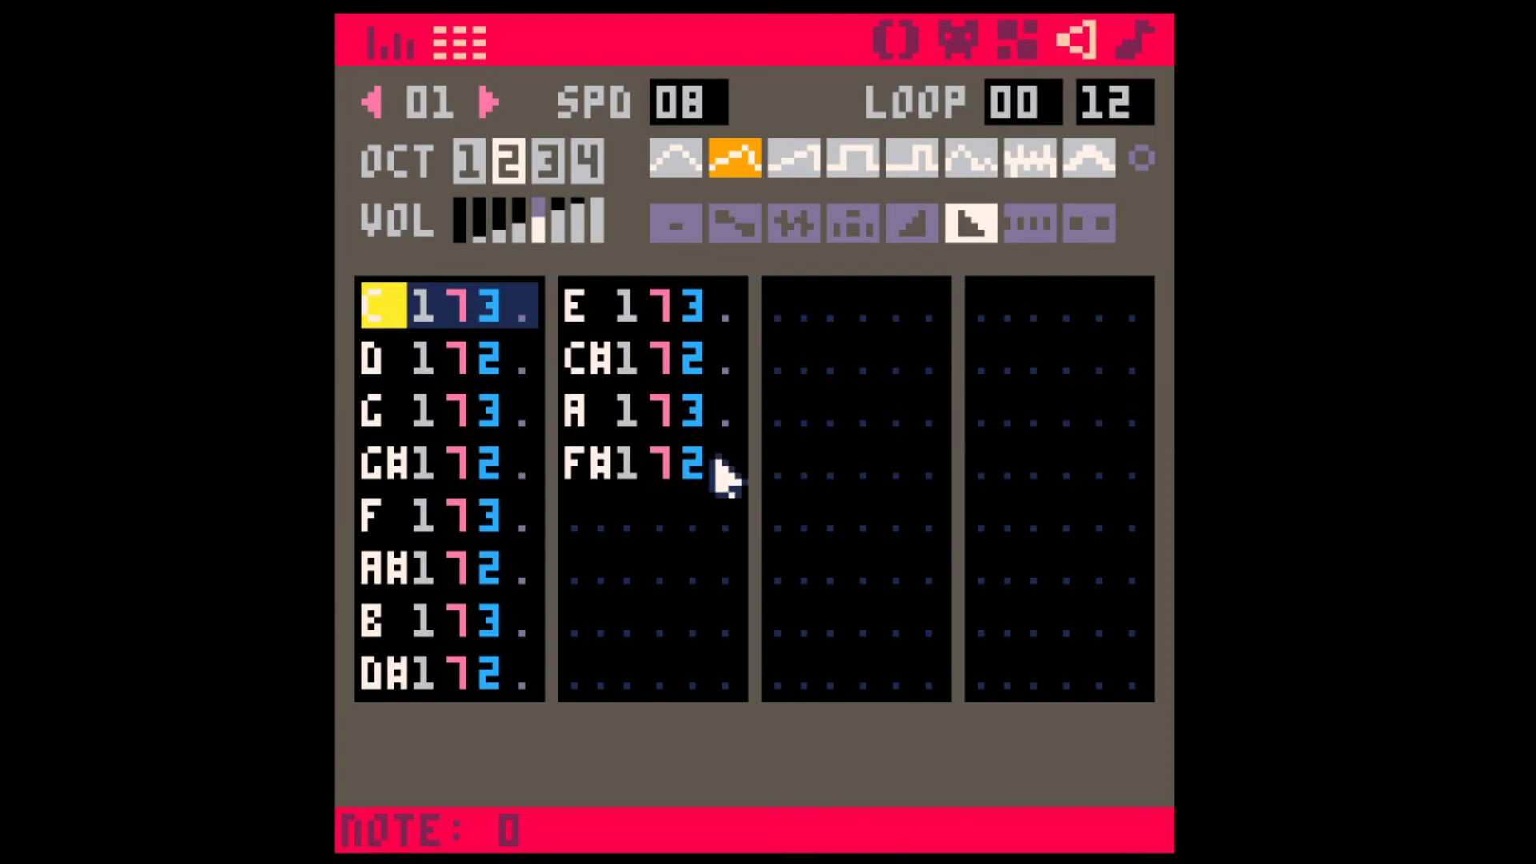
- Enter the reversed twelve-note row after a rest in SFX 01 and set loop end to 00
left_click(687, 466)
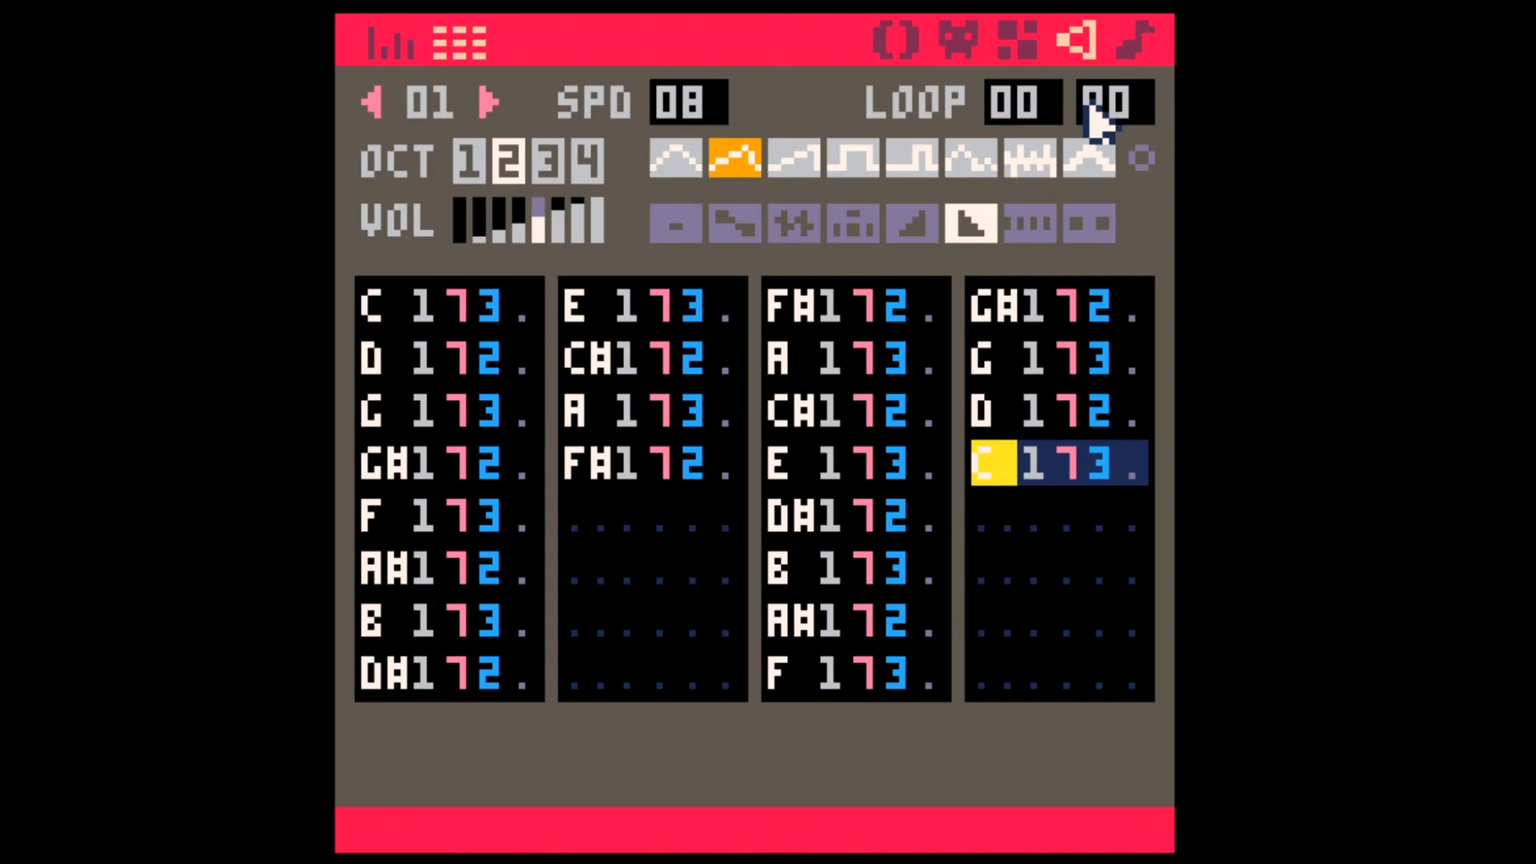
left_click(796, 308)
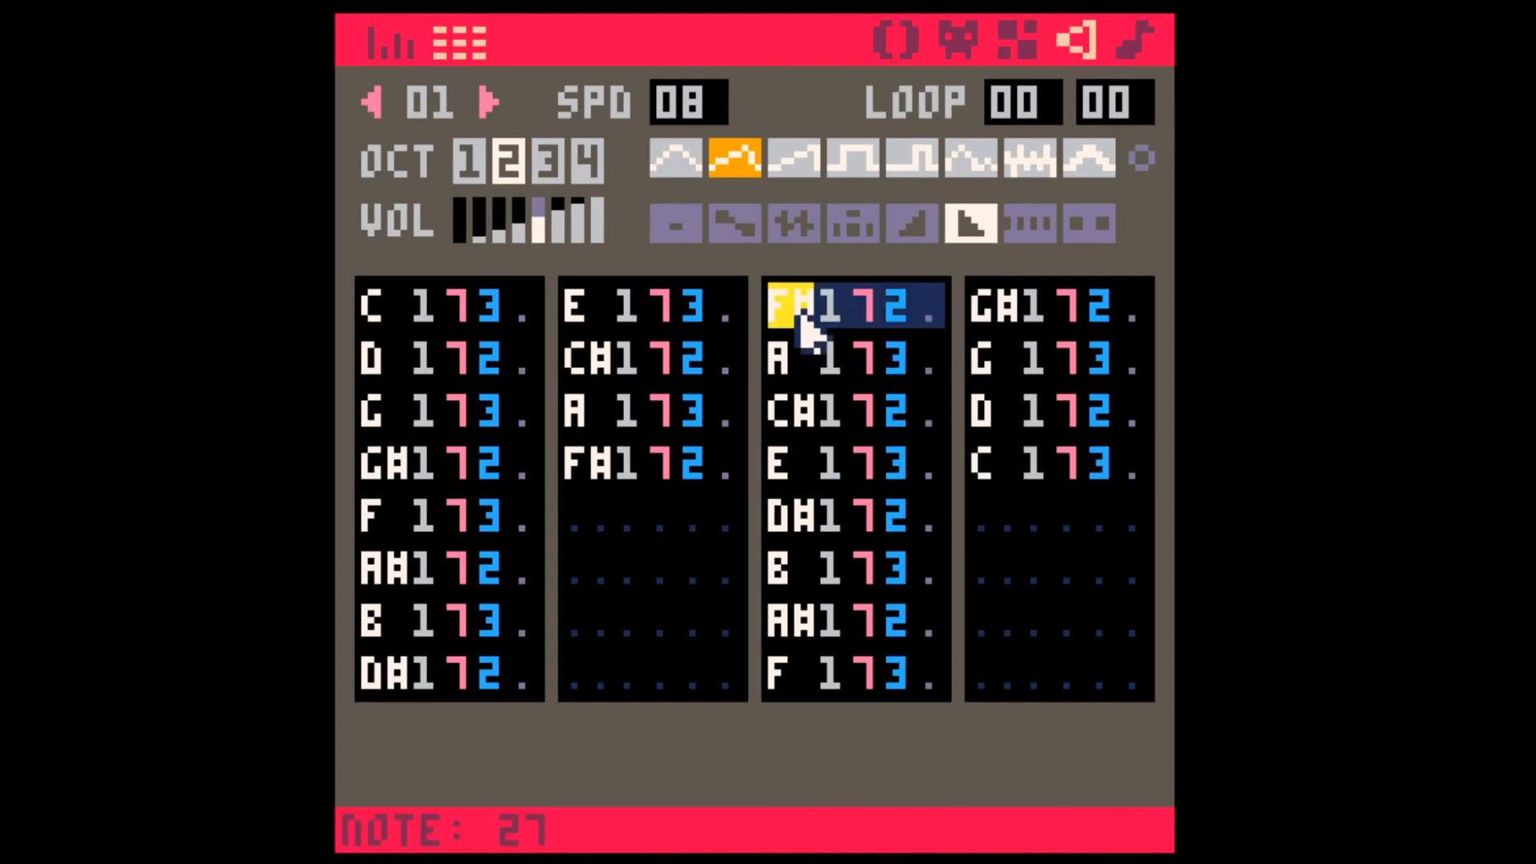
left_click(1088, 465)
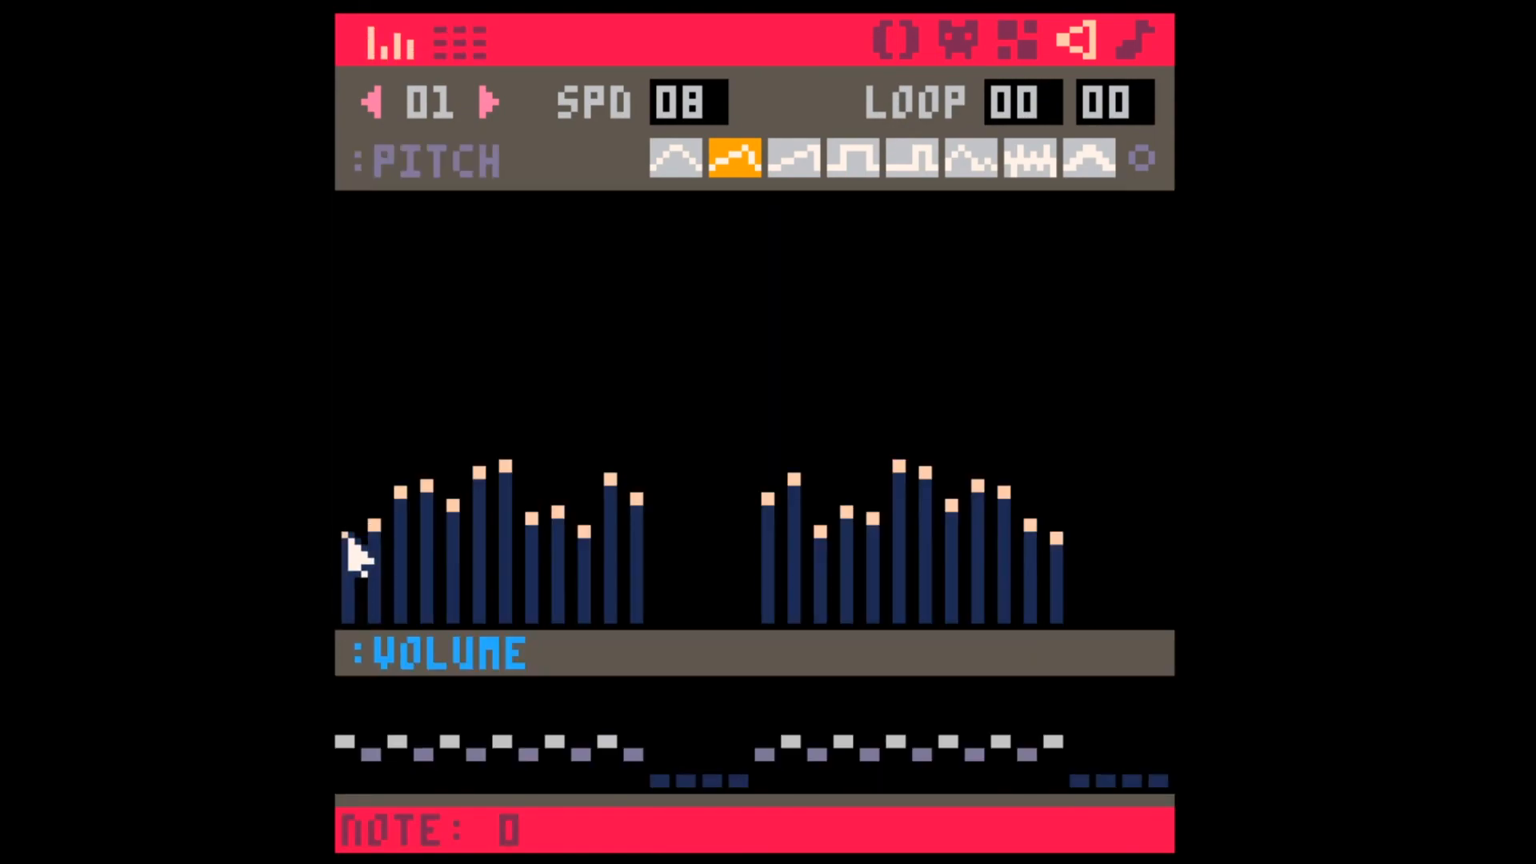
- Switch SFX 01 back to the tracker note list and select its D note
left_click(406, 521)
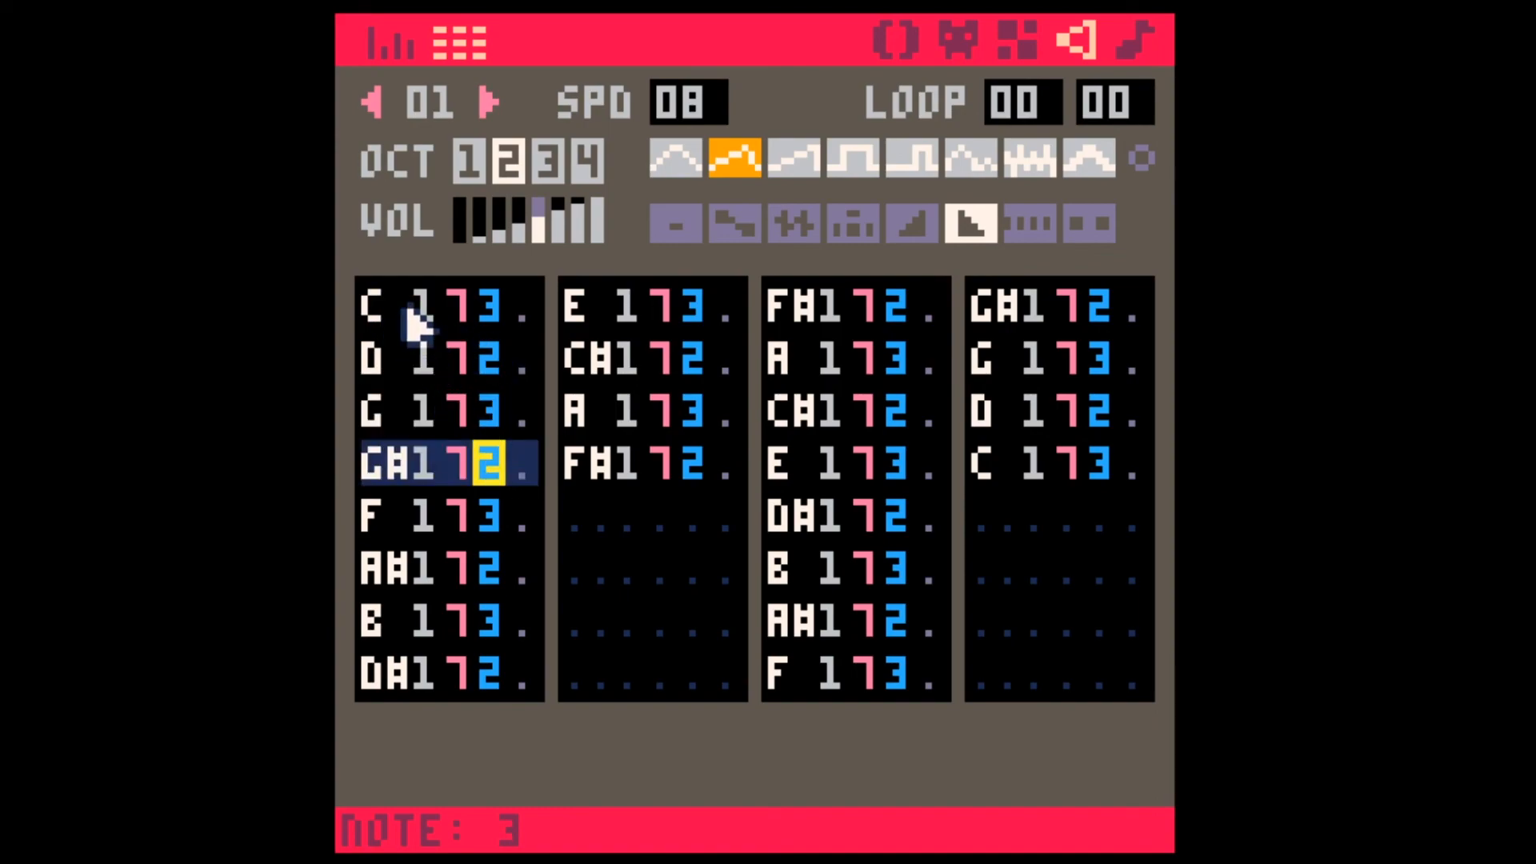
left_click(442, 358)
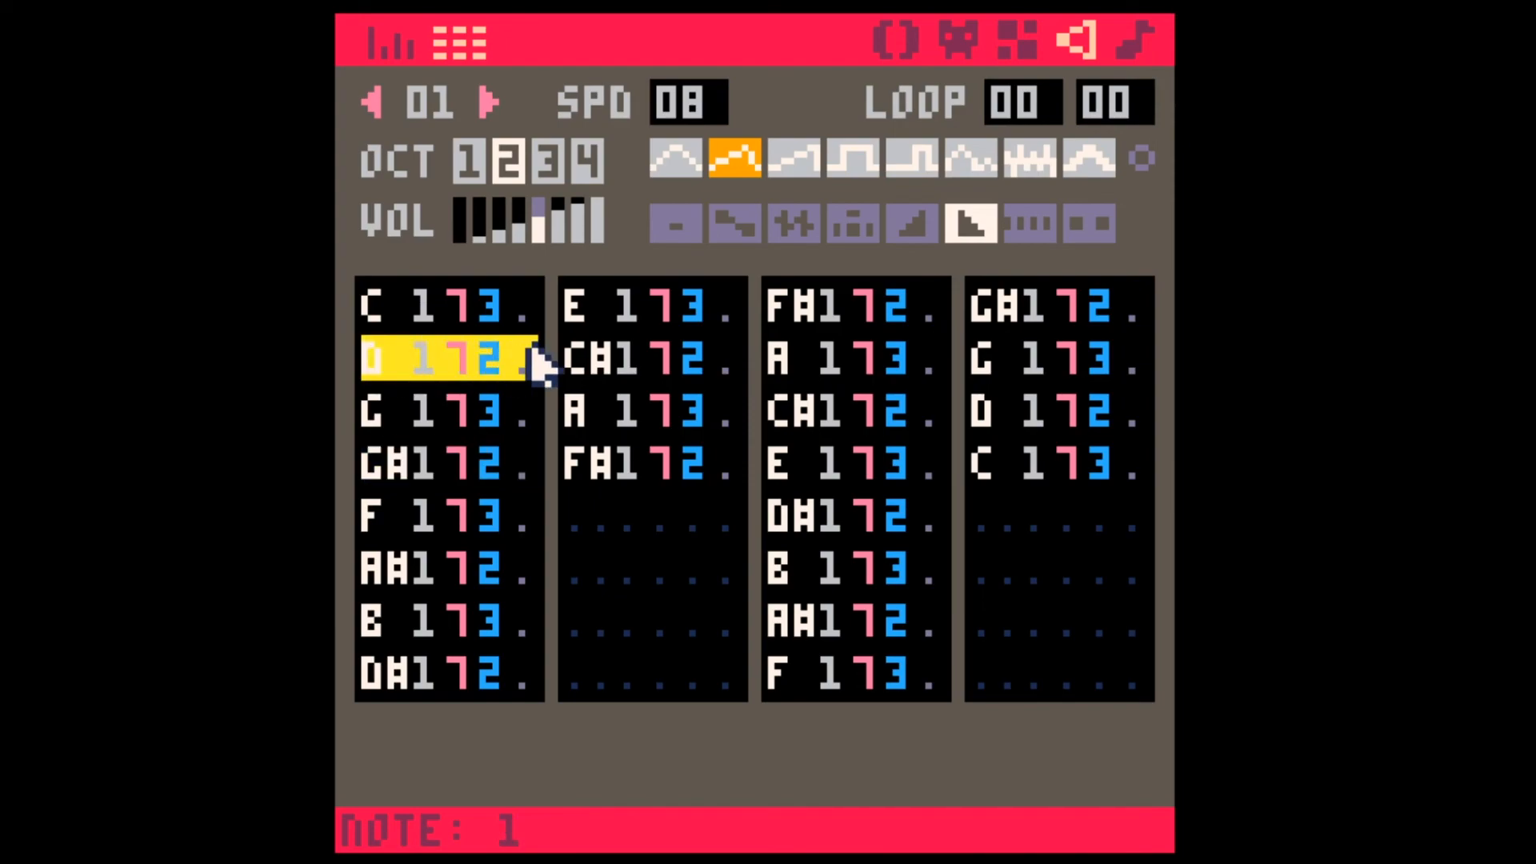